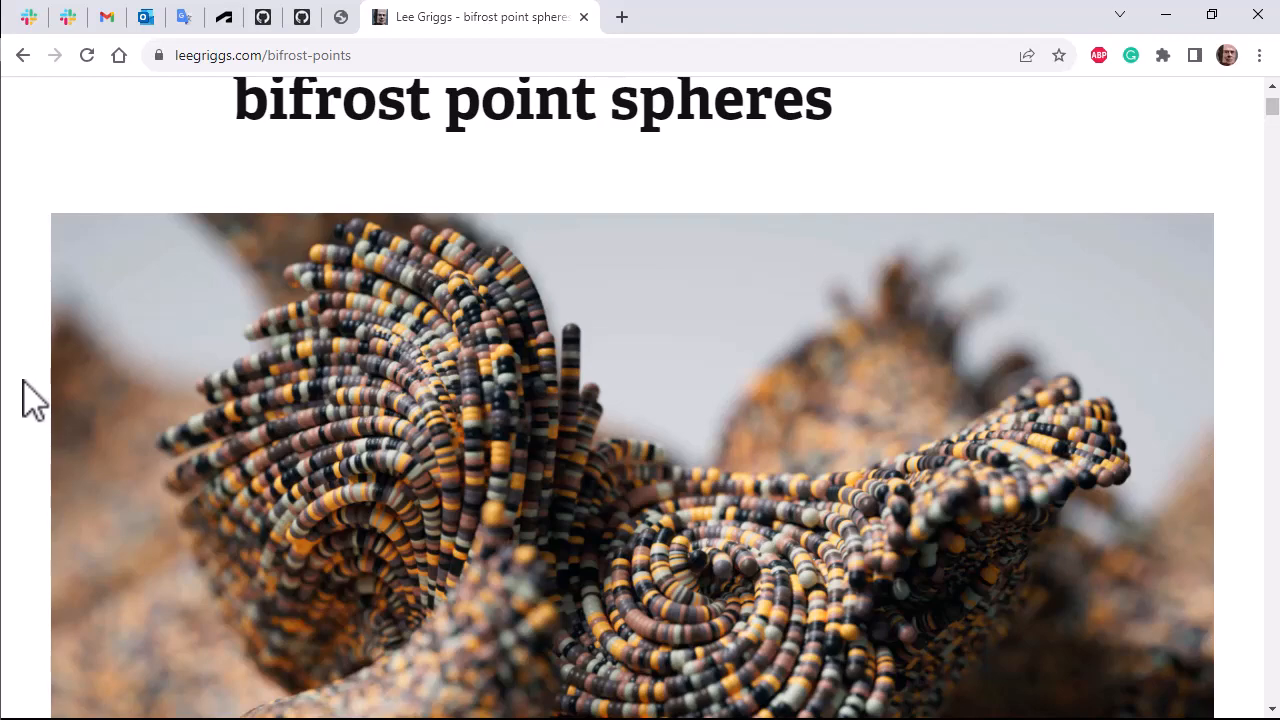
# Open the Bifrost Graph Editor and create a new empty Bifrost graph.
pyautogui.scroll(-3)
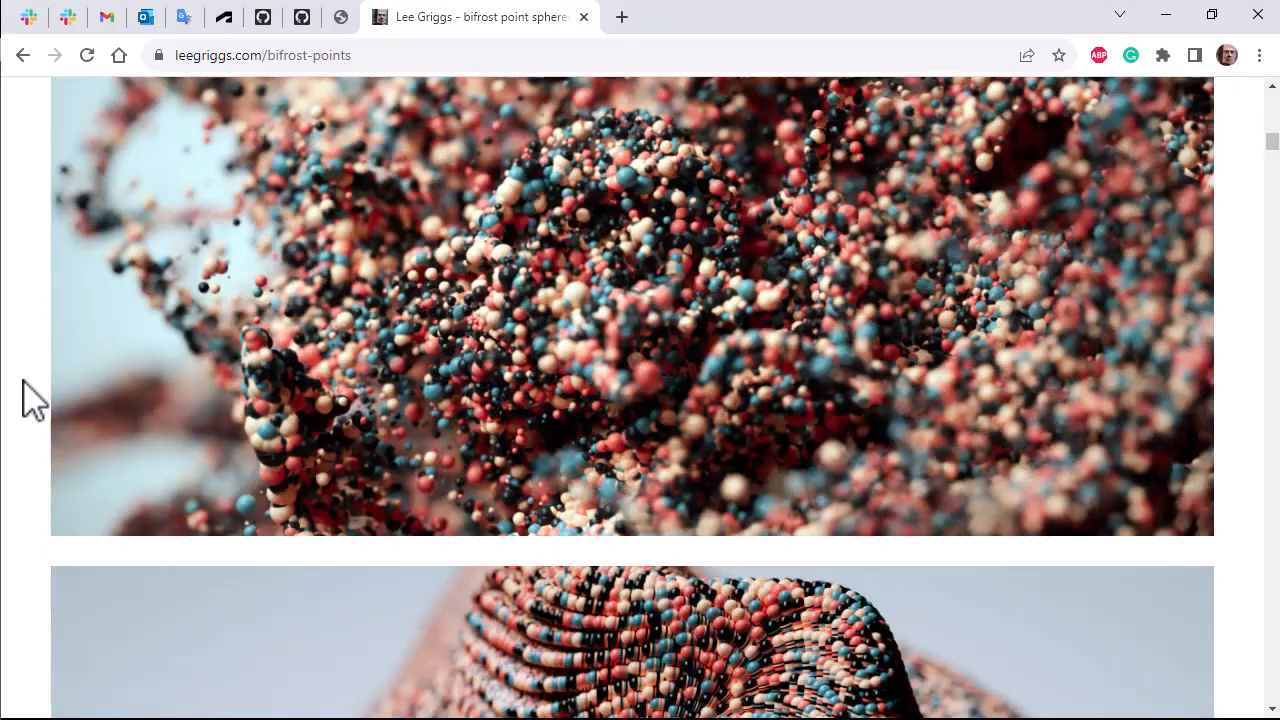
pyautogui.scroll(-3)
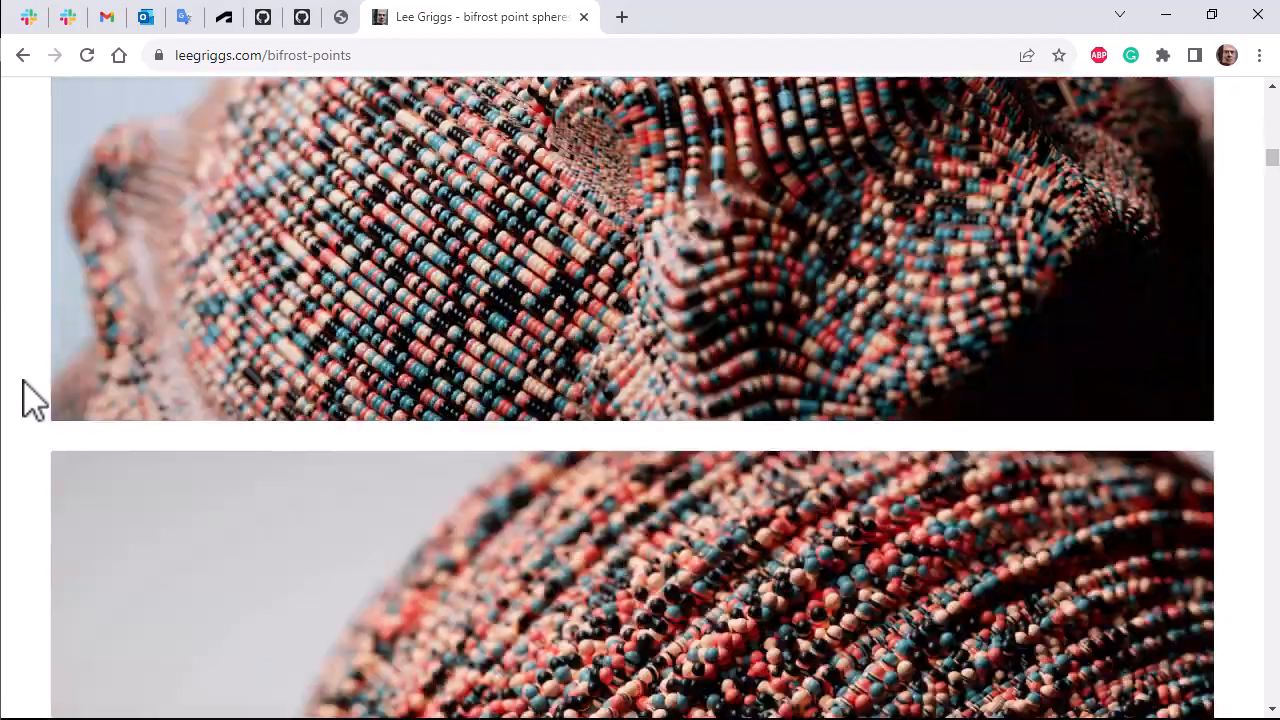
pyautogui.scroll(-3)
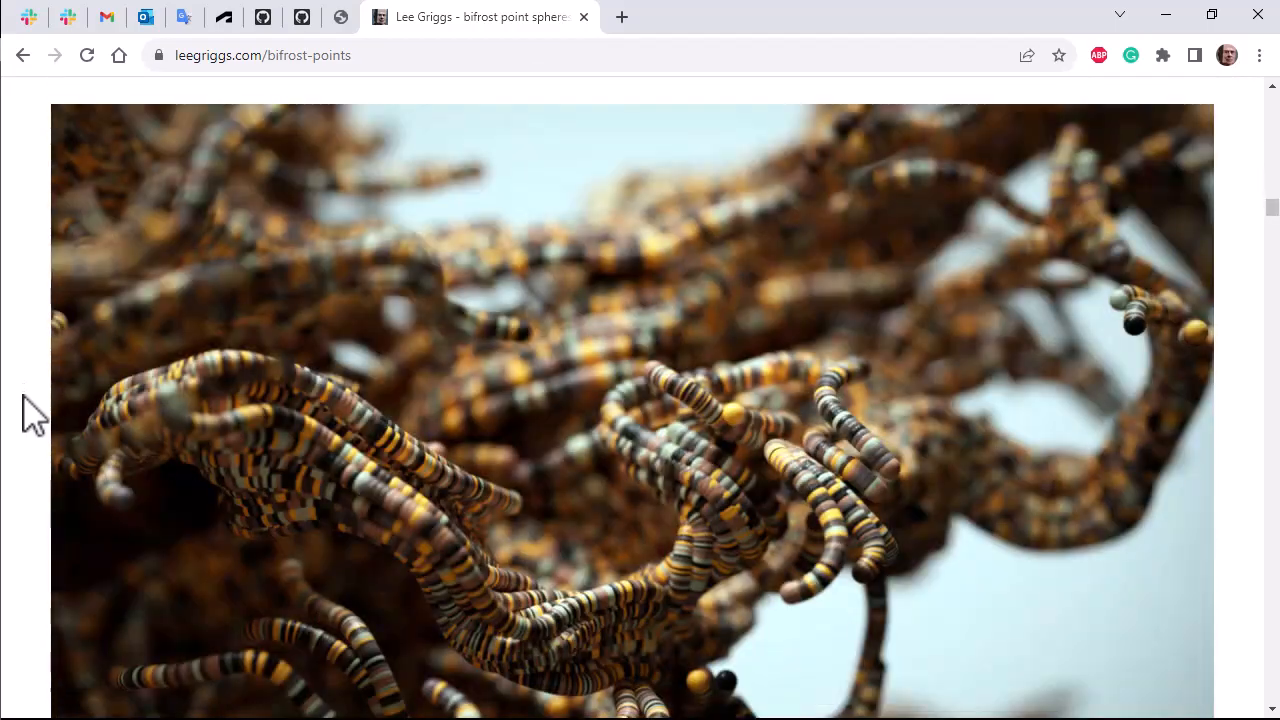
pyautogui.scroll(-3)
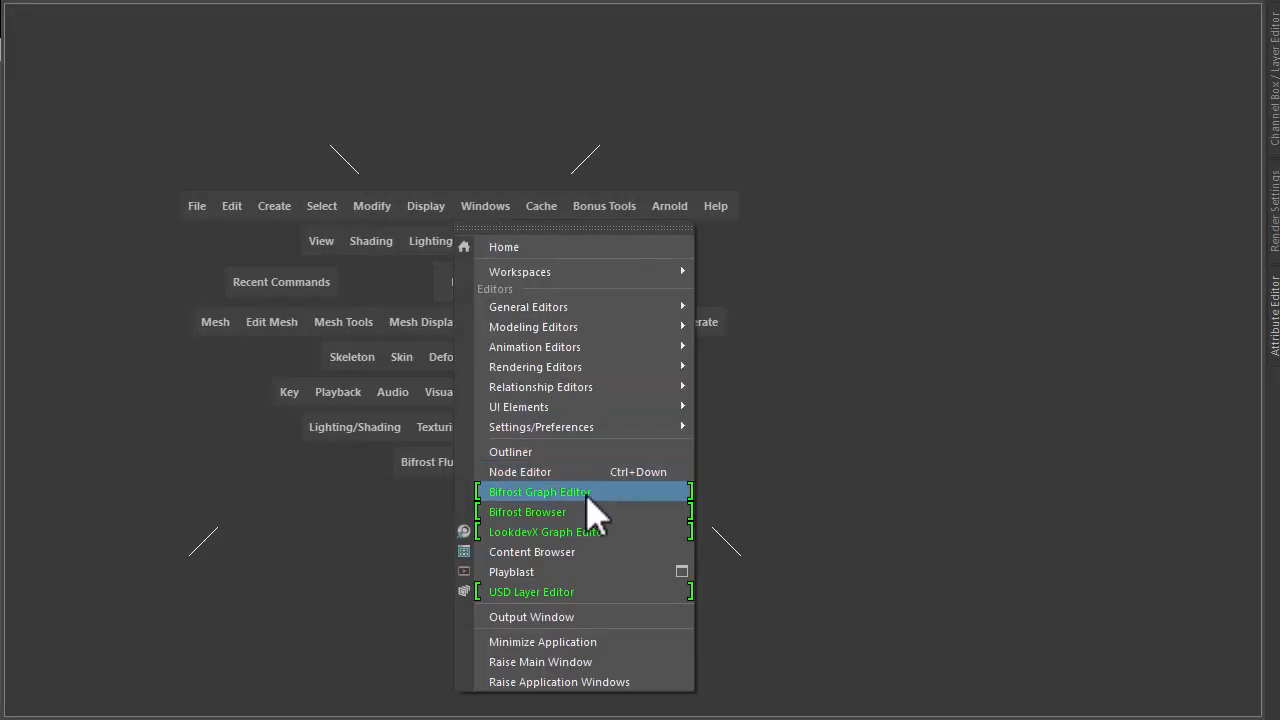
pyautogui.click(540, 492)
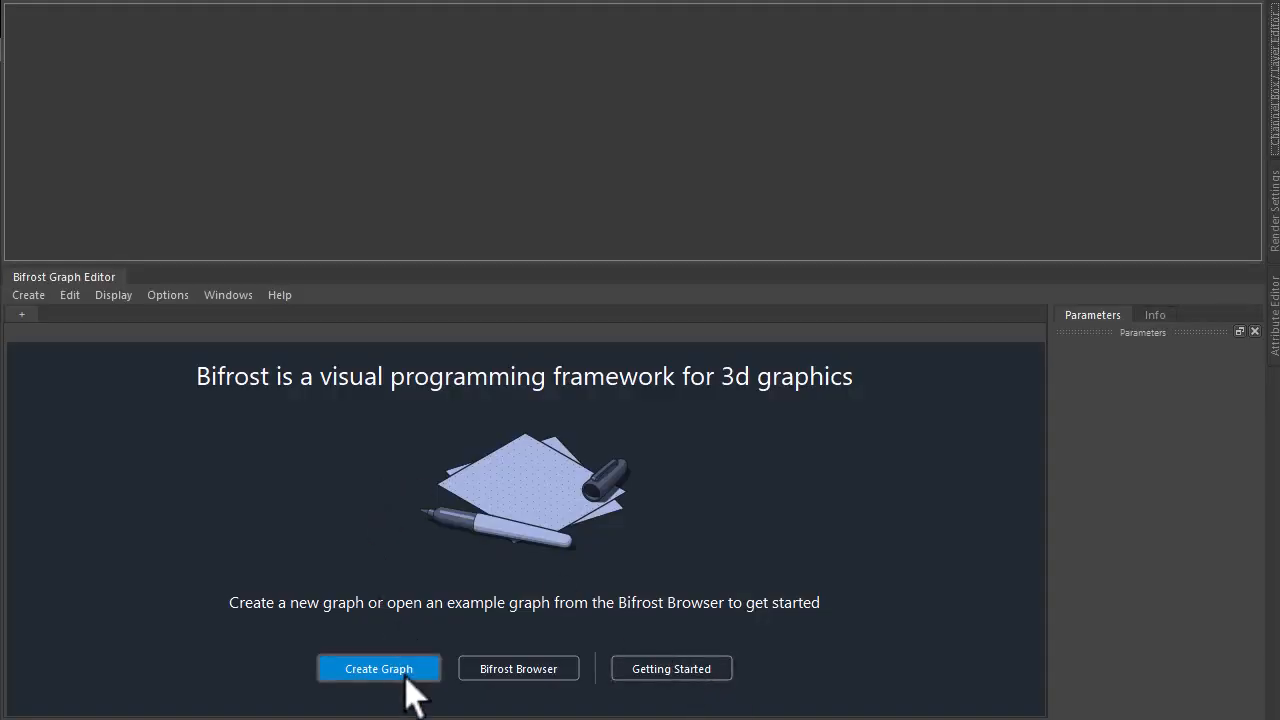
pyautogui.click(378, 668)
pyautogui.write('sphere')
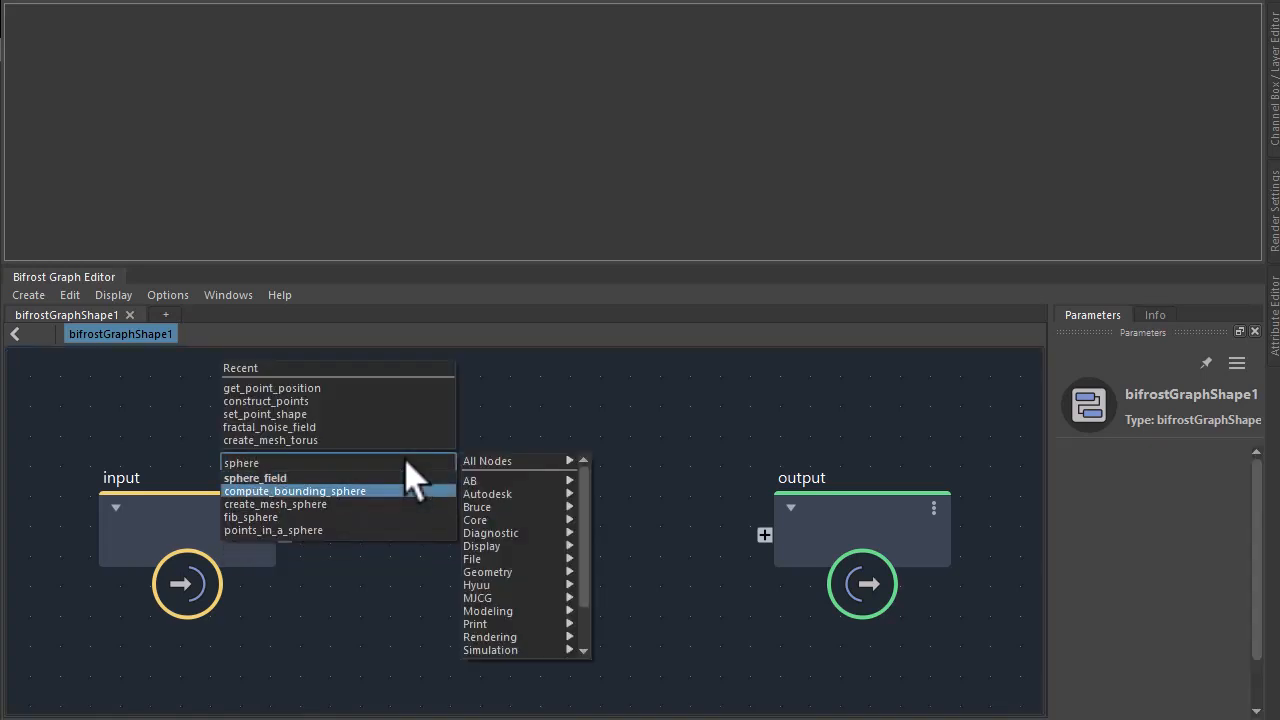
# Add a create_mesh_sphere node and search for a scatter node to wire it into.
pyautogui.click(276, 504)
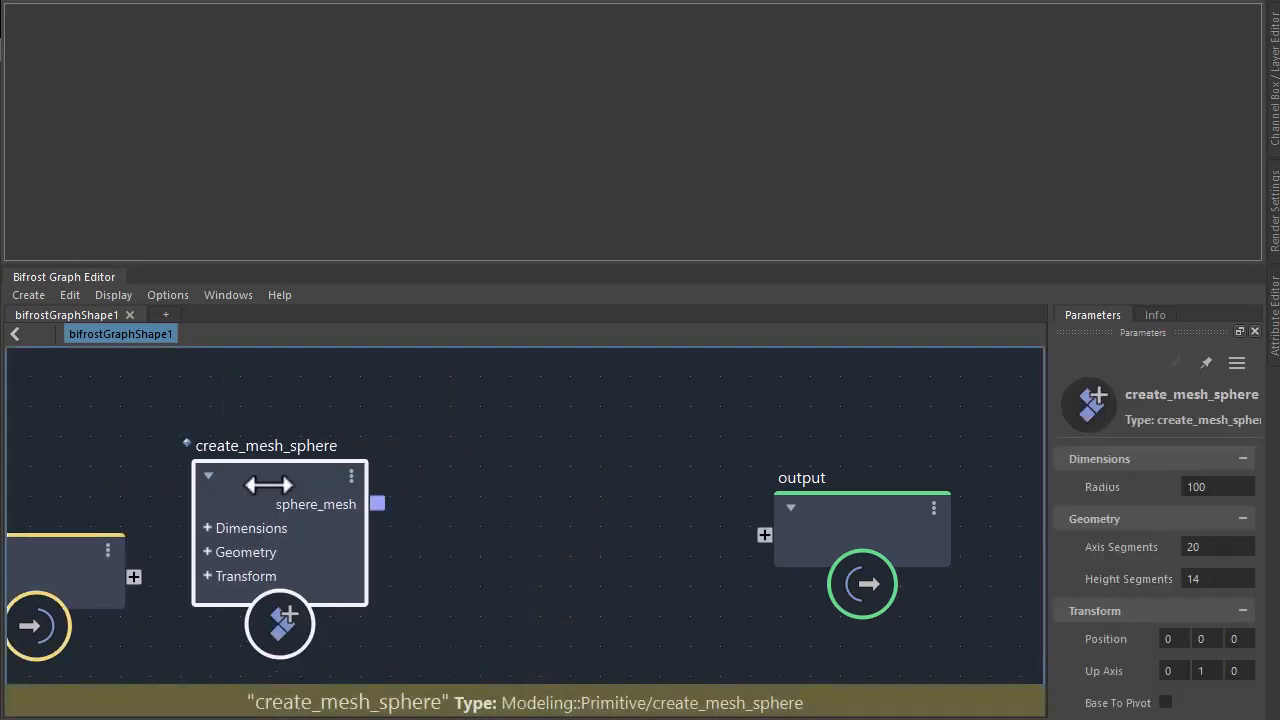
pyautogui.write('scale')
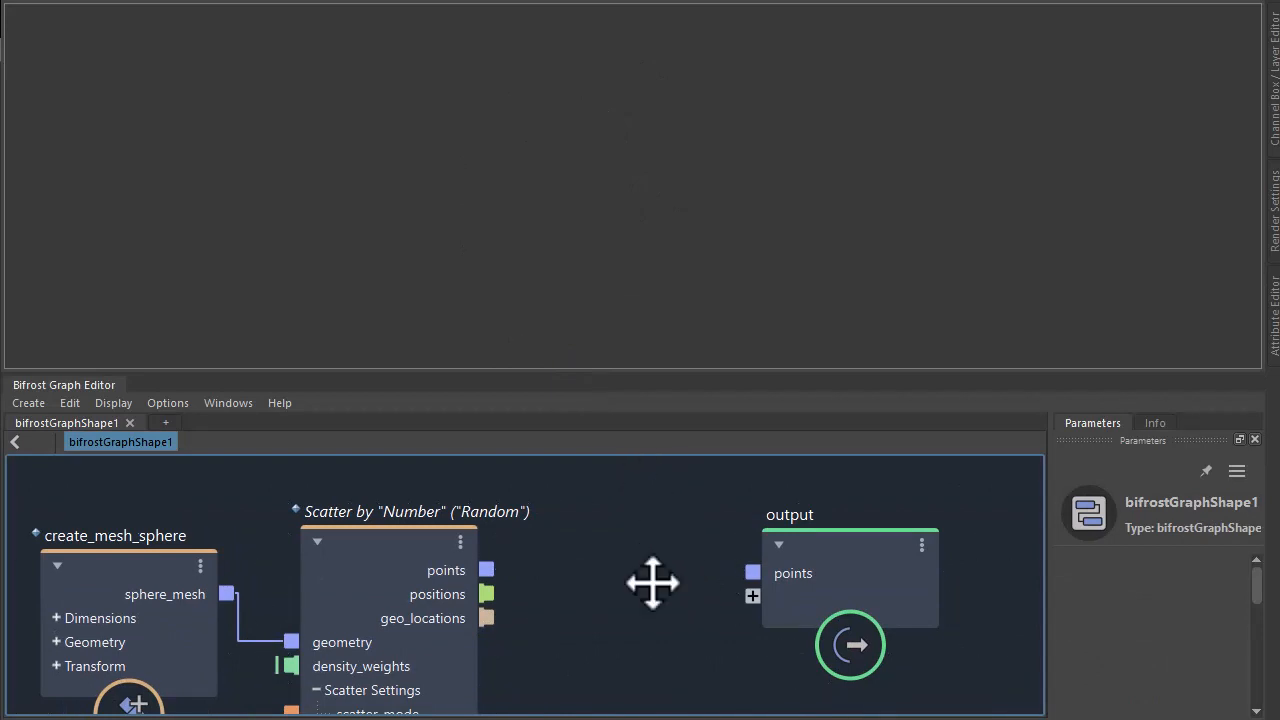
# Chain vector_field_scope, set_strands_size_profile and set_Arnold_strands_settings nodes after scatter_points.
pyautogui.write('vect')
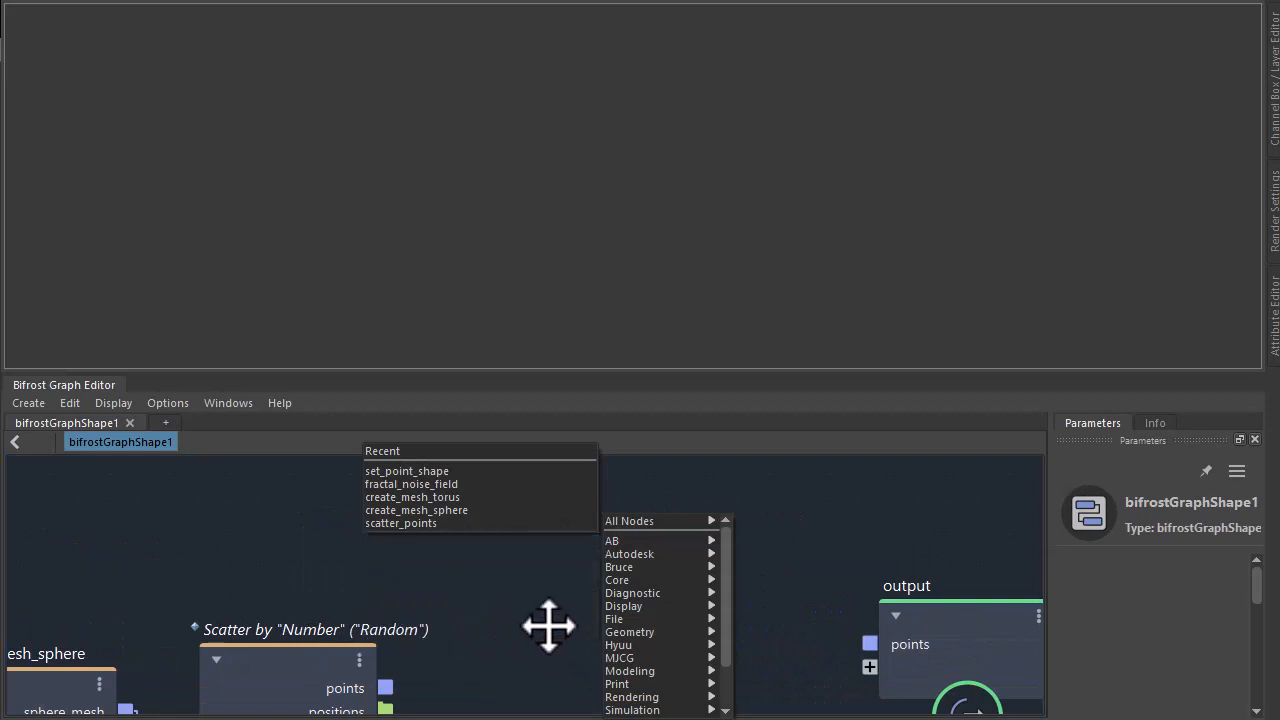
pyautogui.click(400, 524)
pyautogui.write('set_stra')
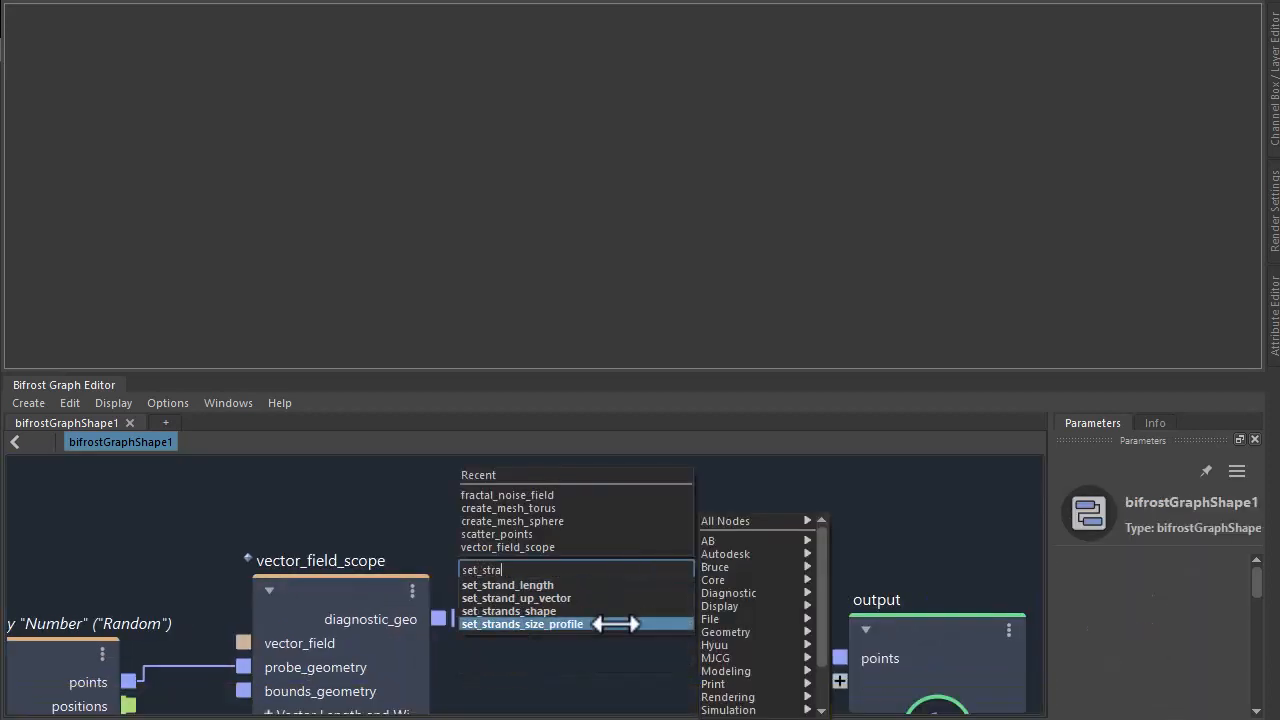
pyautogui.click(522, 624)
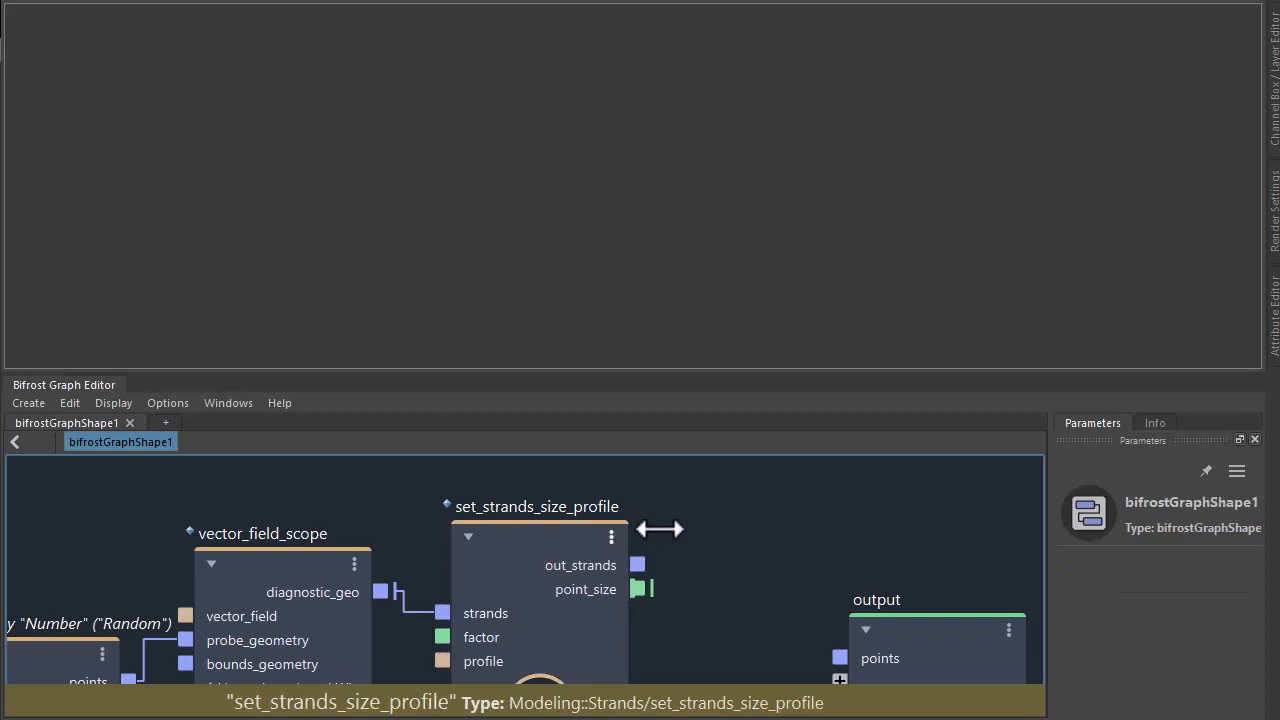
pyautogui.write('arn')
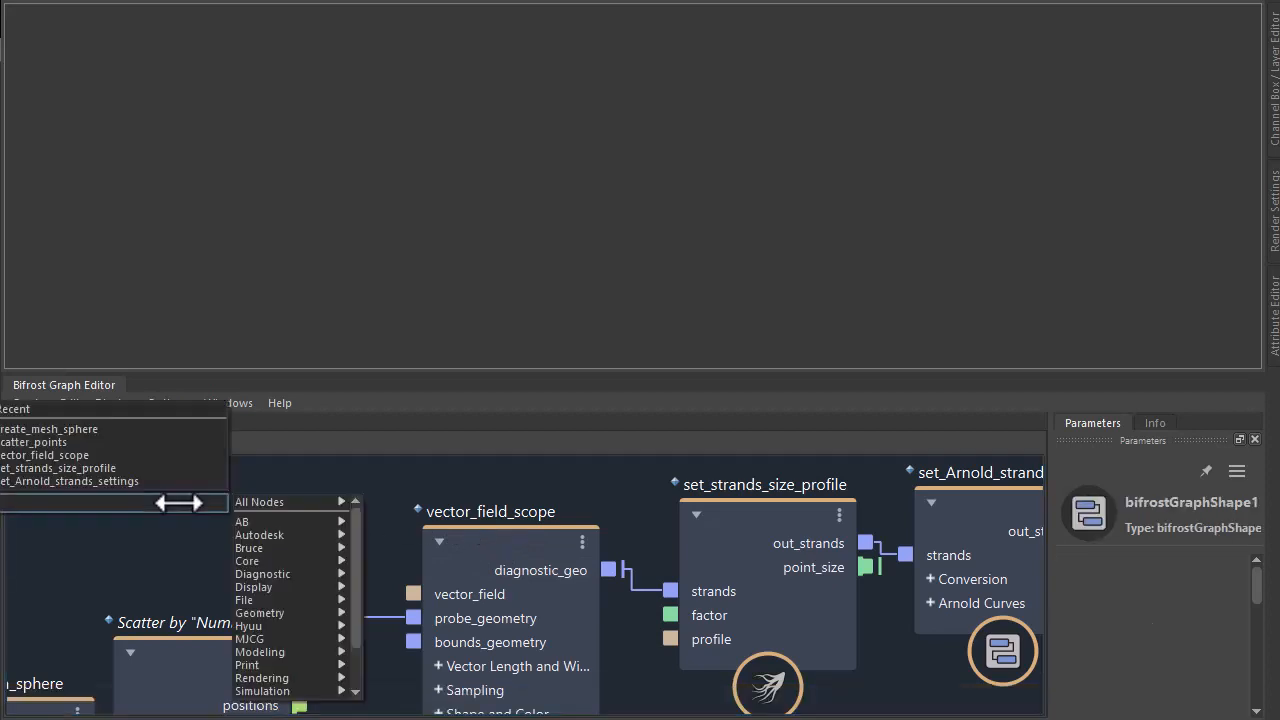
pyautogui.write('rat')
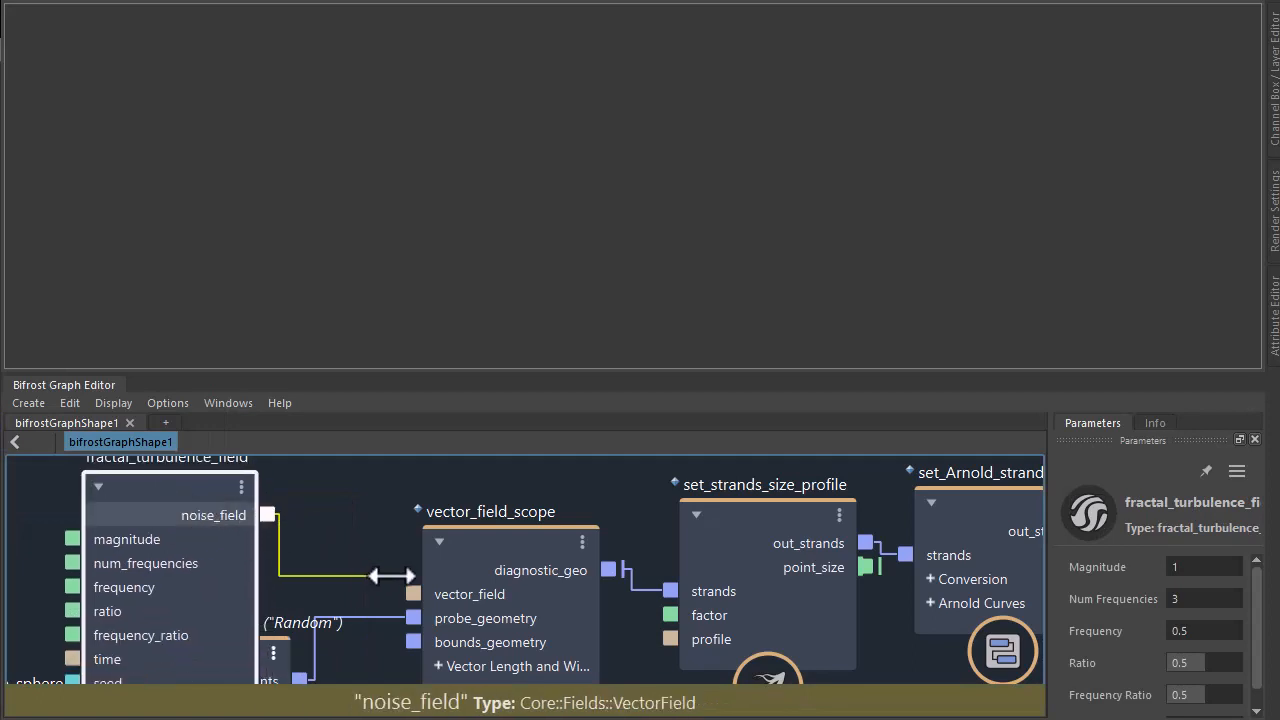
# Feed fractal_turbulence_field into vector_field_scope and set Flowline Length In Sec to 20.
pyautogui.click(490, 512)
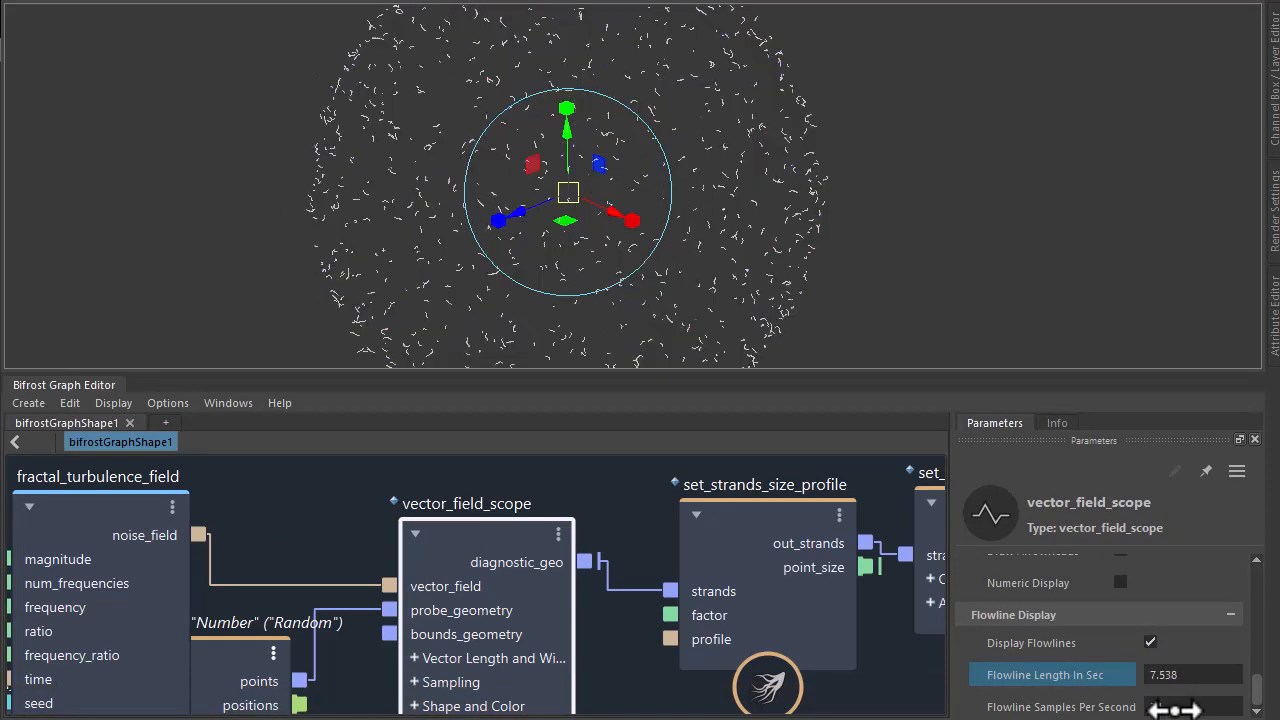
pyautogui.click(1190, 674)
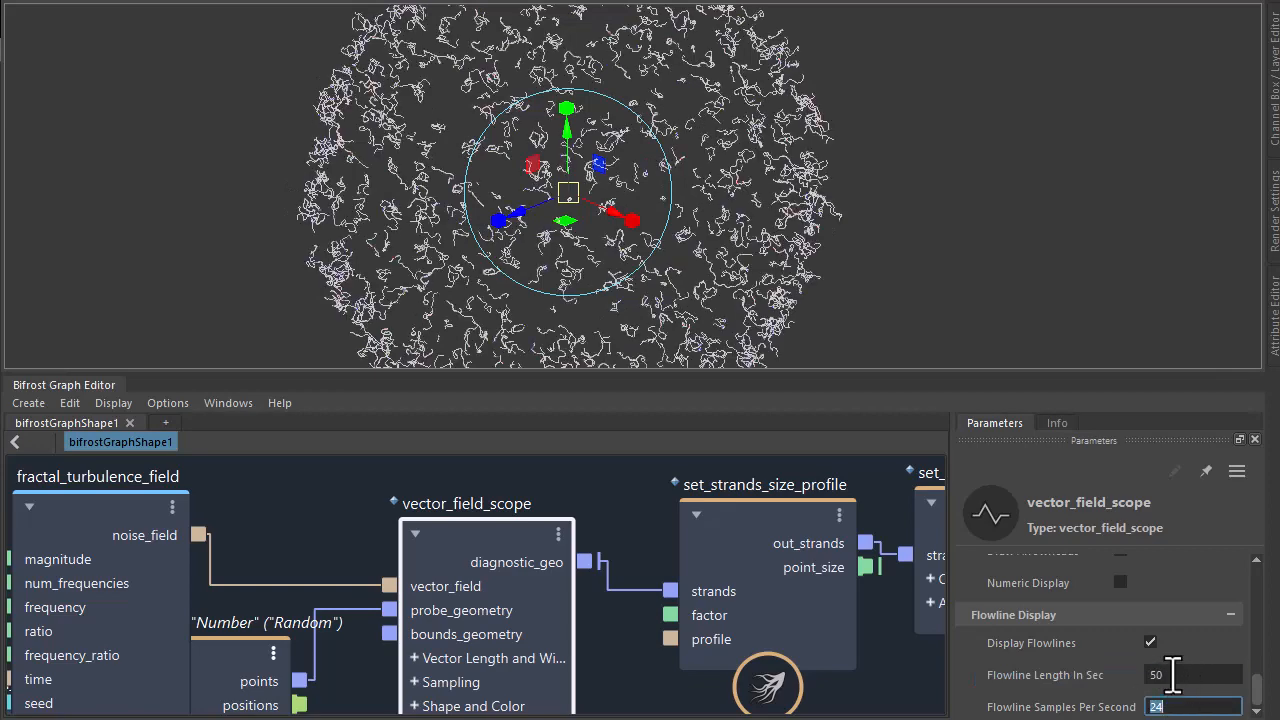
pyautogui.write('20')
pyautogui.write('scale')
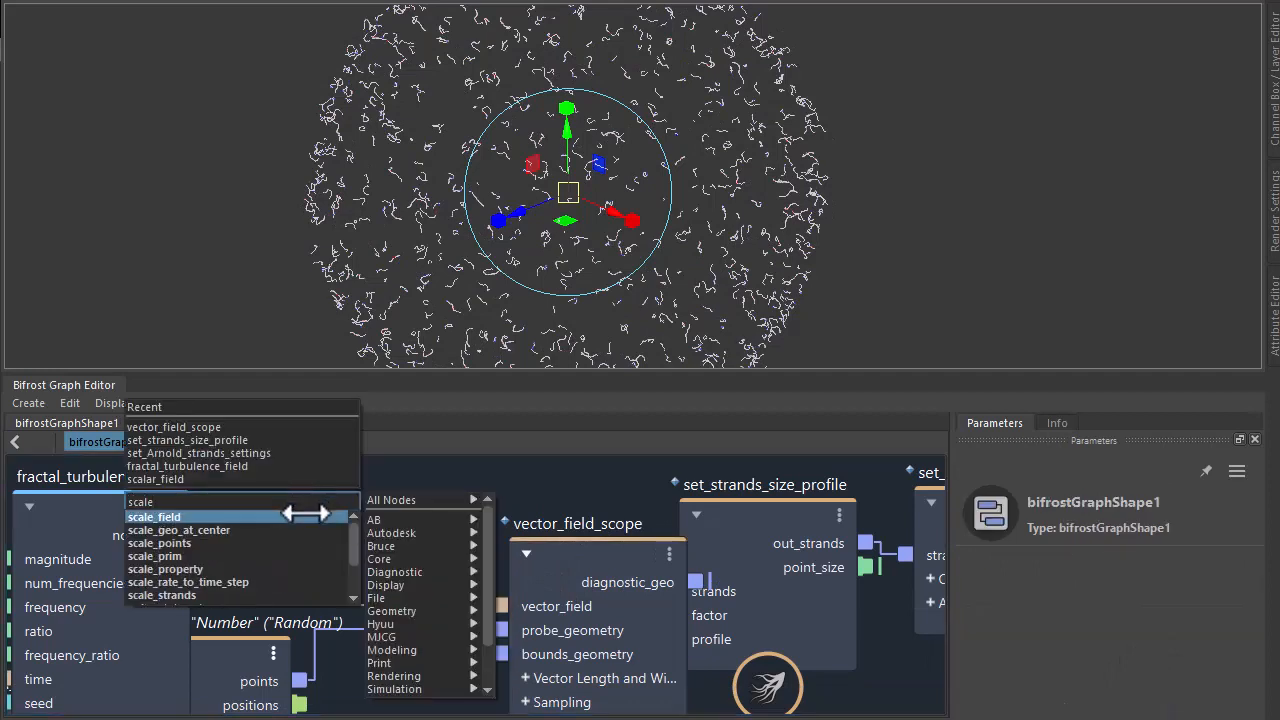
# Insert a scale_field with Scale 40 before vector_field_scope, then search for get_point_position.
pyautogui.click(154, 516)
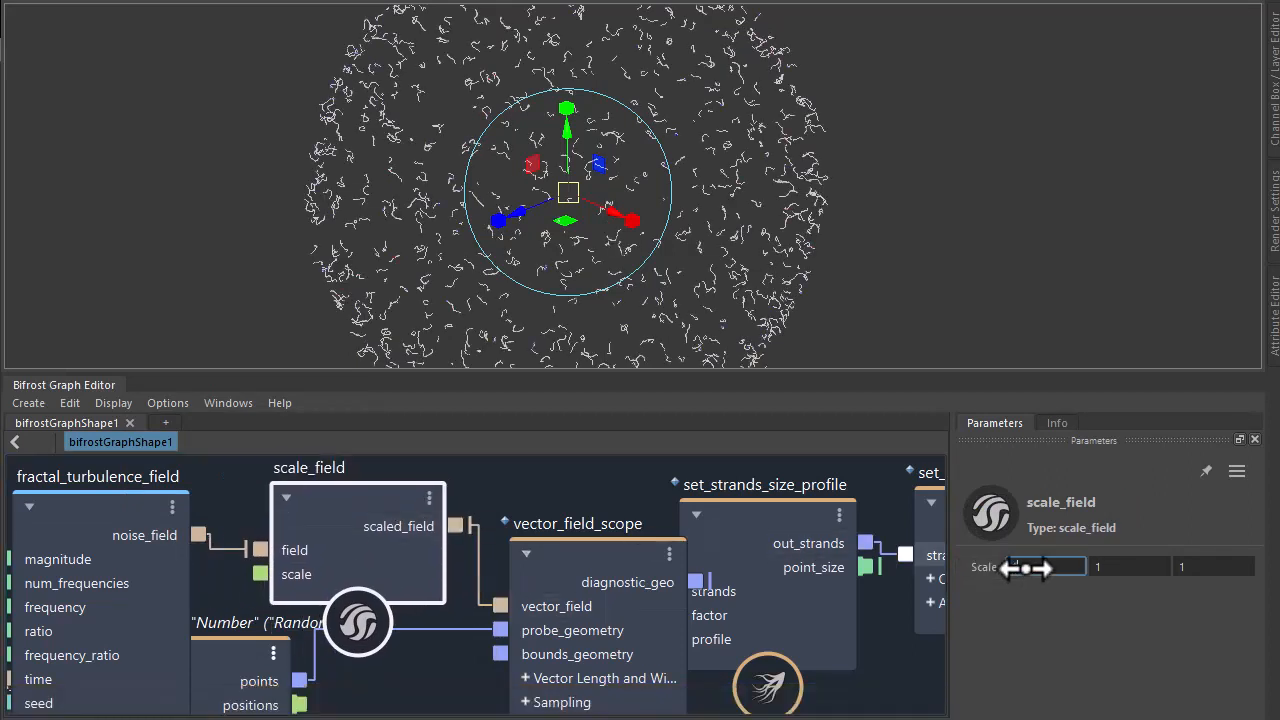
pyautogui.write('40')
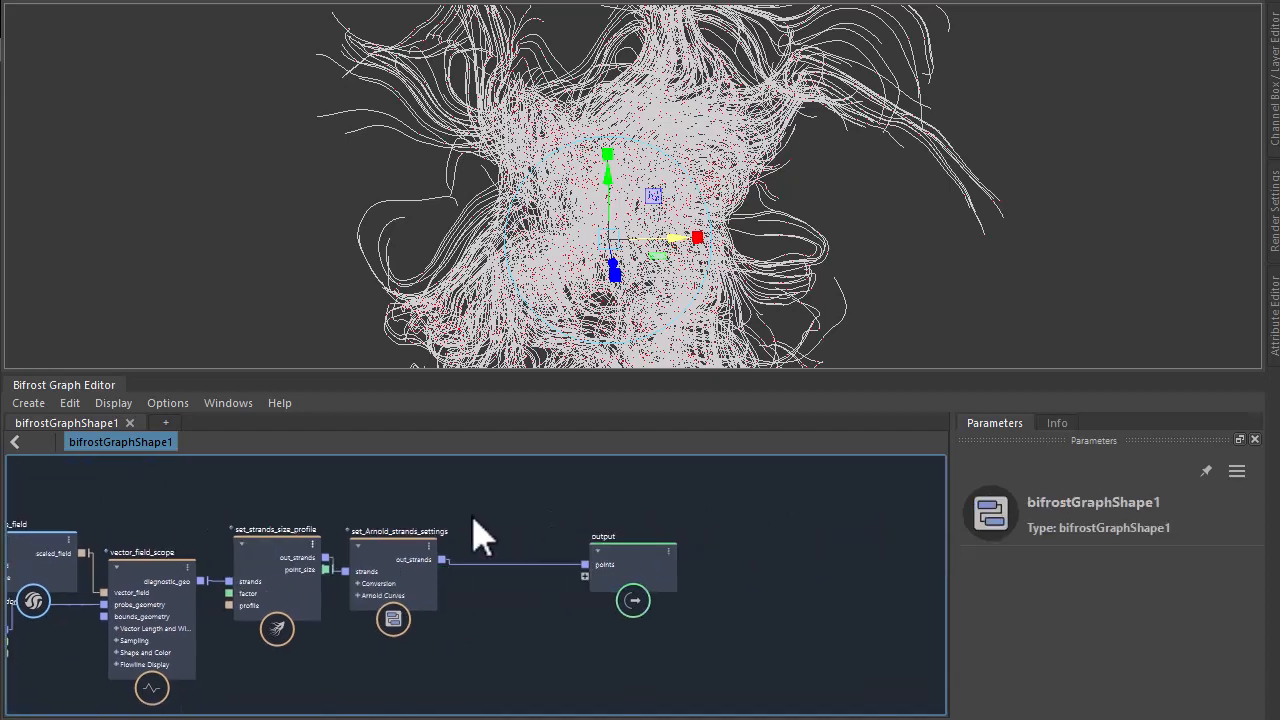
pyautogui.write('get')
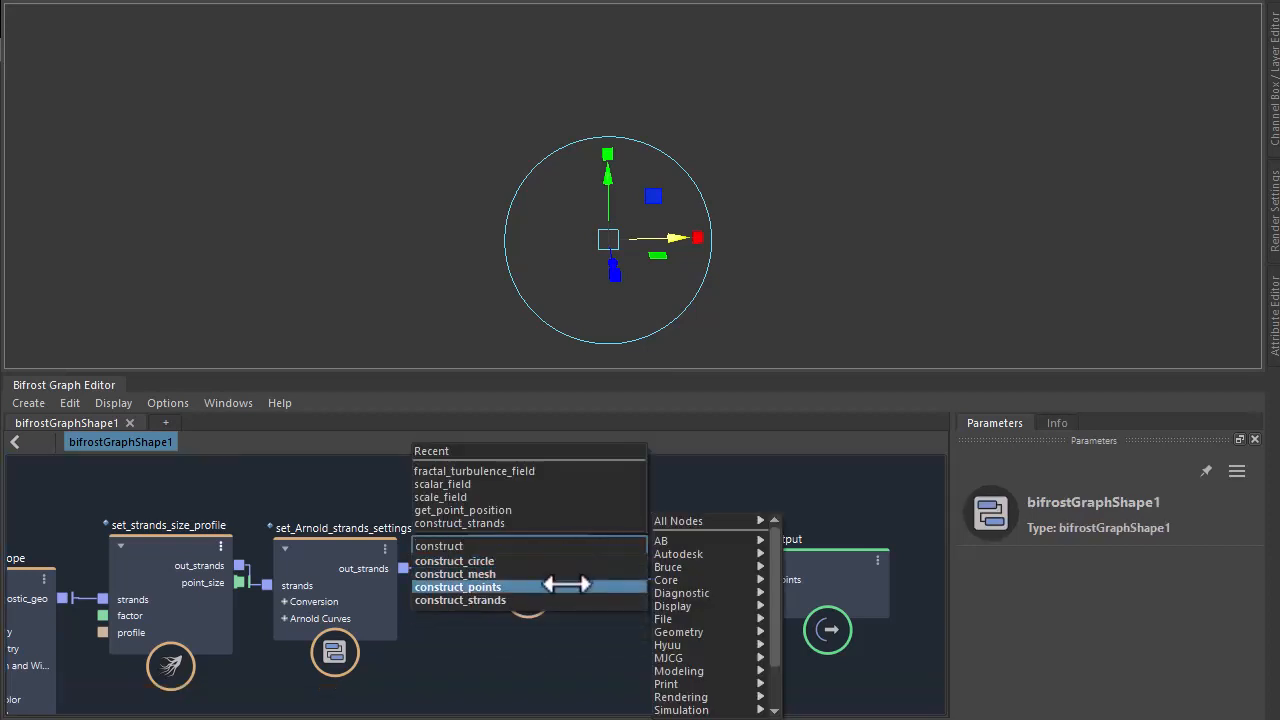
# Build points with construct_points, shape them as spheres via set_point_shape and connect to output.
pyautogui.click(456, 586)
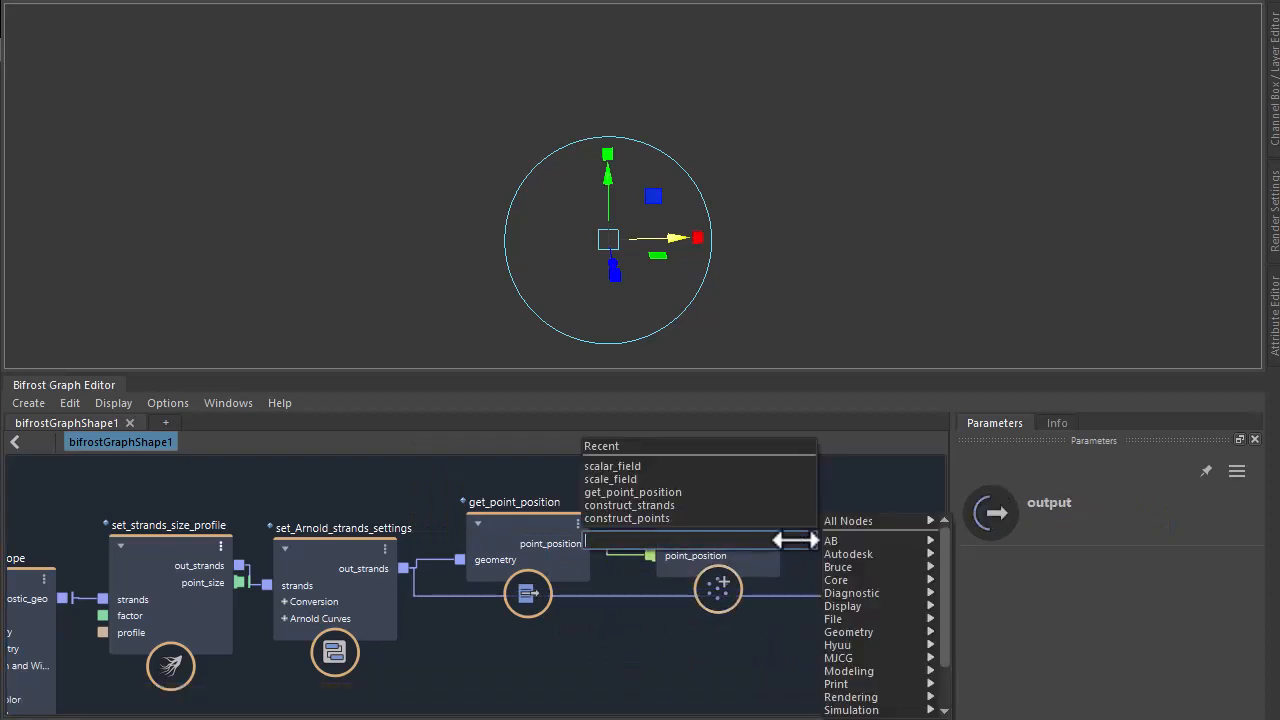
pyautogui.write('set_point')
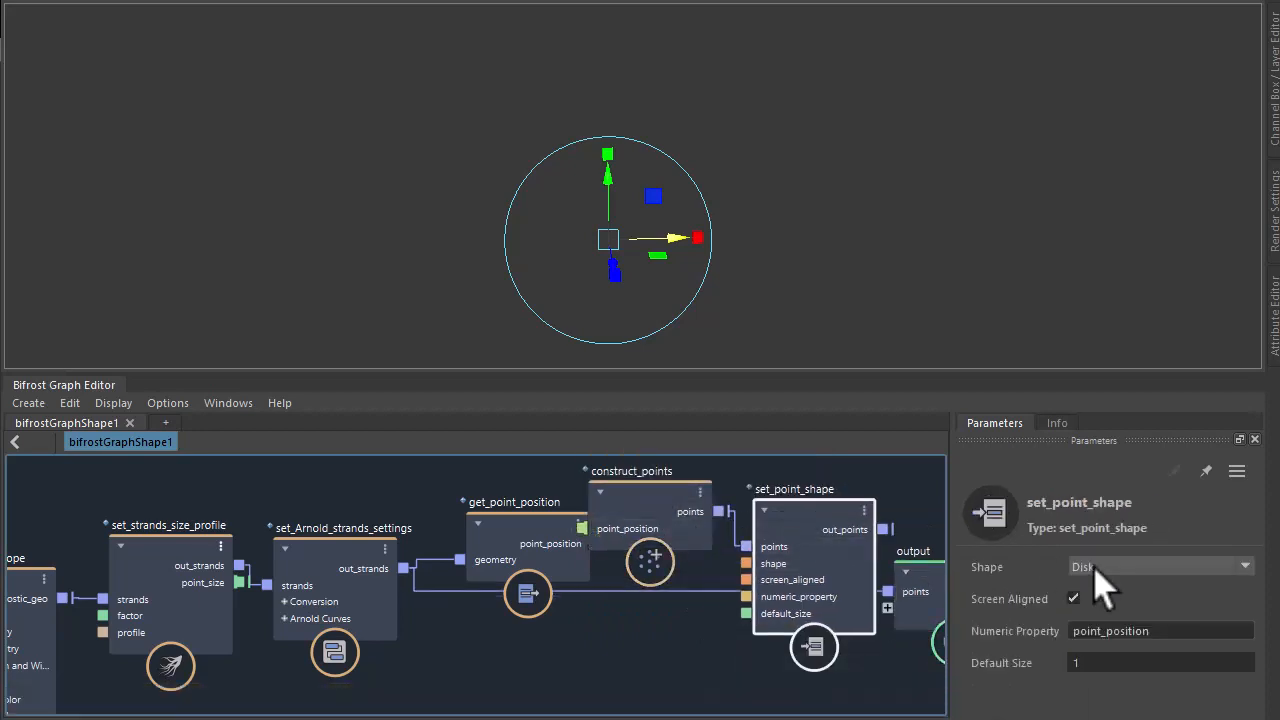
pyautogui.click(1160, 568)
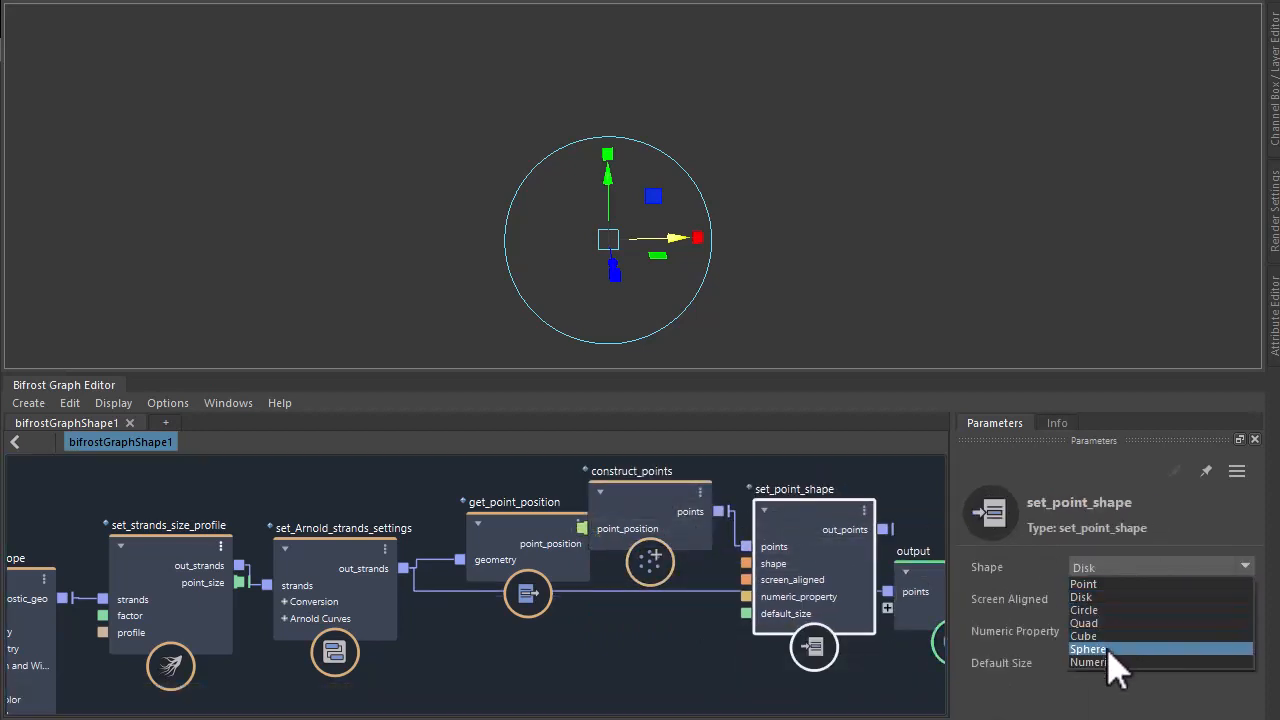
pyautogui.click(1088, 648)
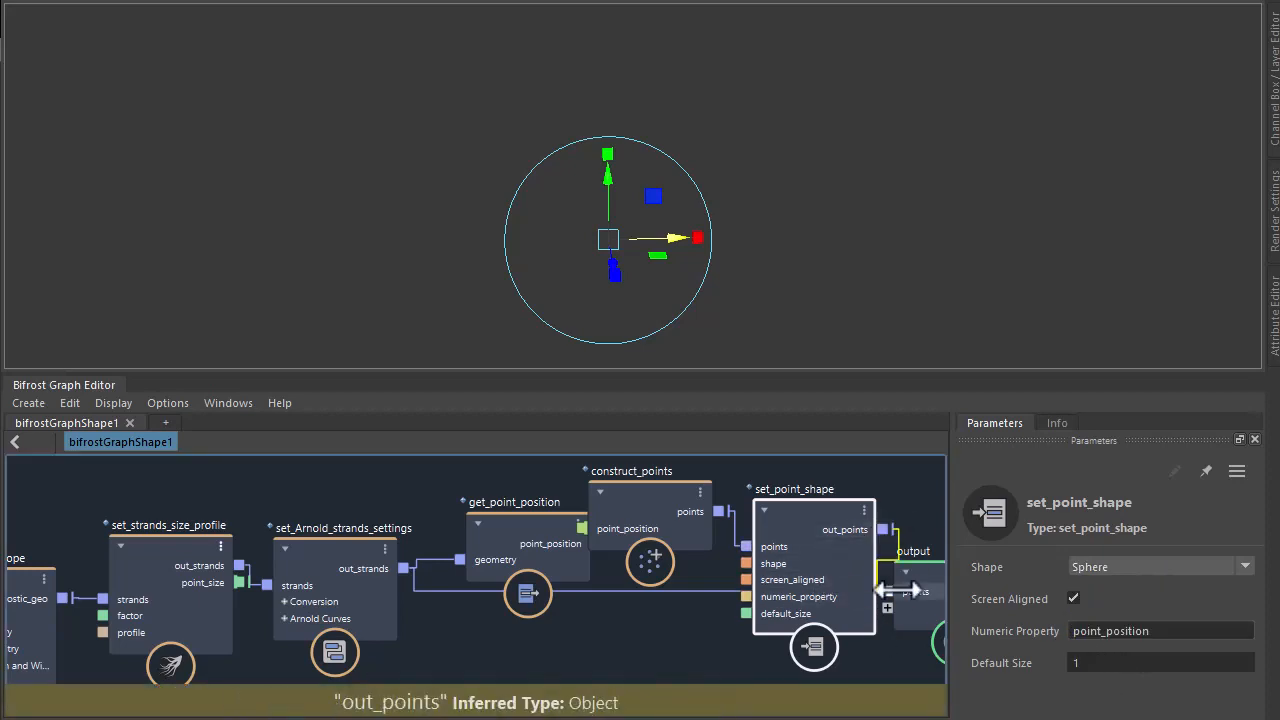
pyautogui.click(916, 524)
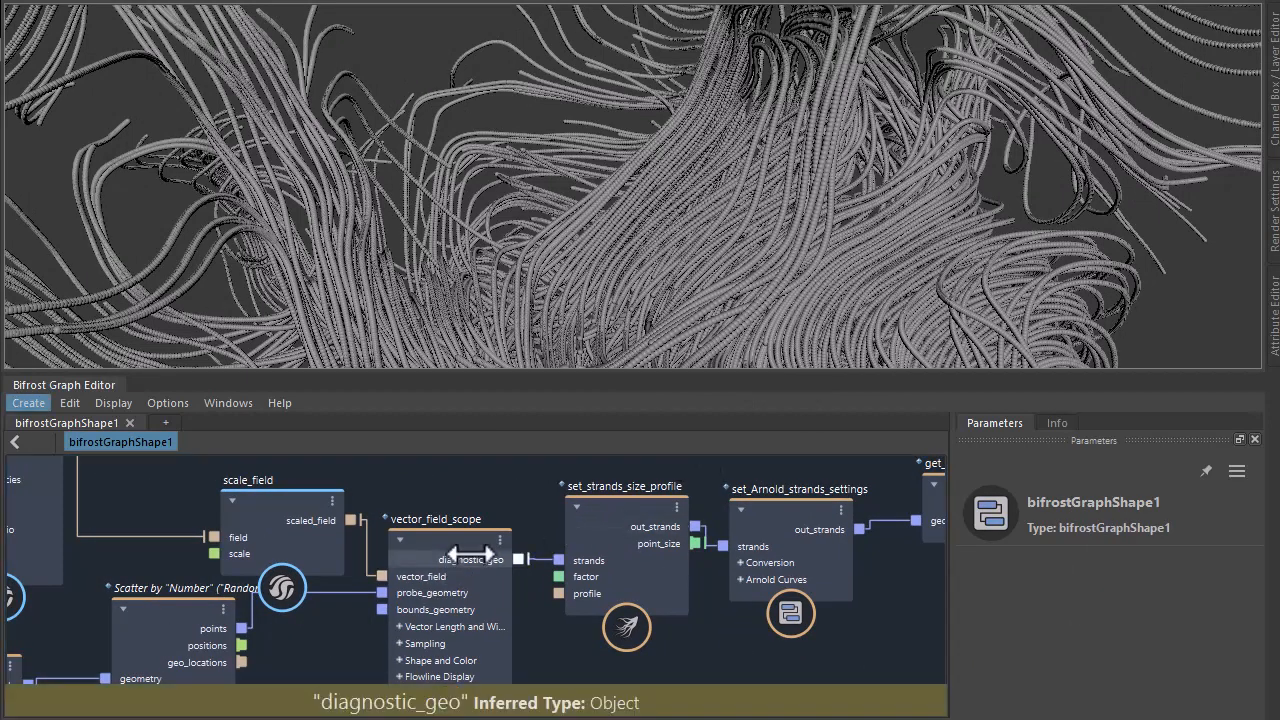
# Lower vector_field_scope's Flowline Samples Per Second to about 54.
pyautogui.click(436, 518)
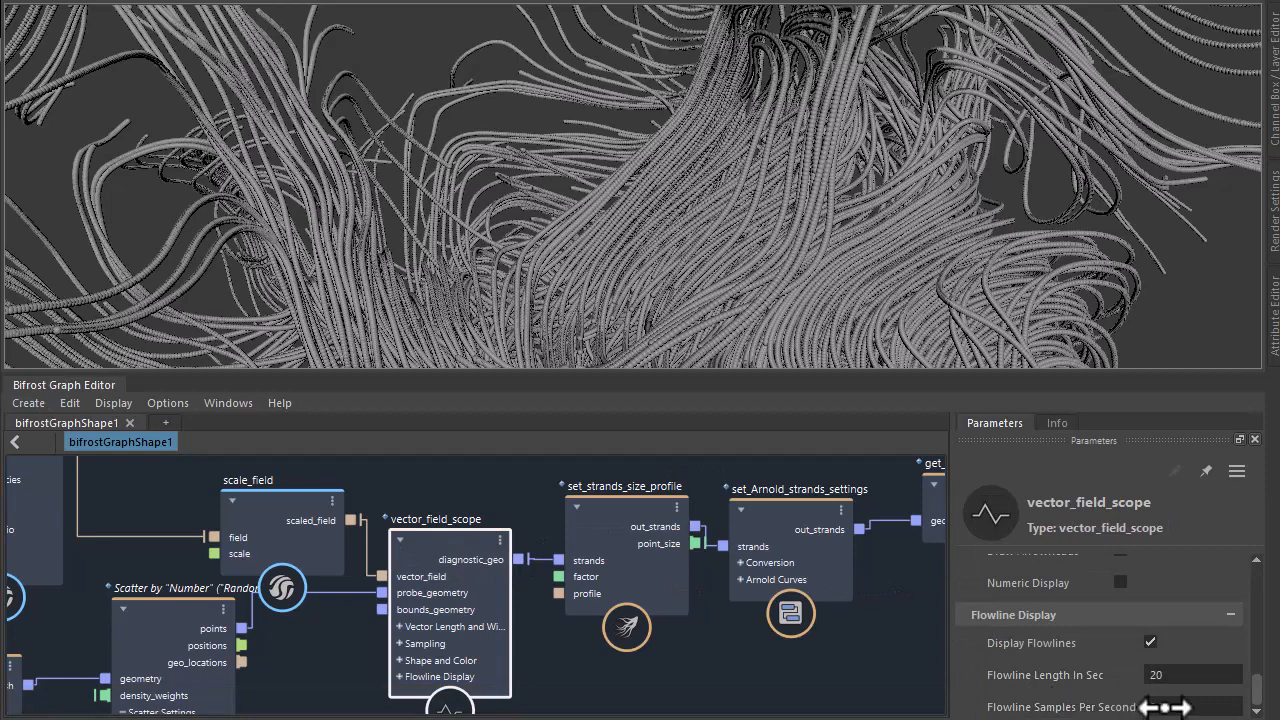
pyautogui.moveTo(1160, 708); pyautogui.dragTo(1184, 708)
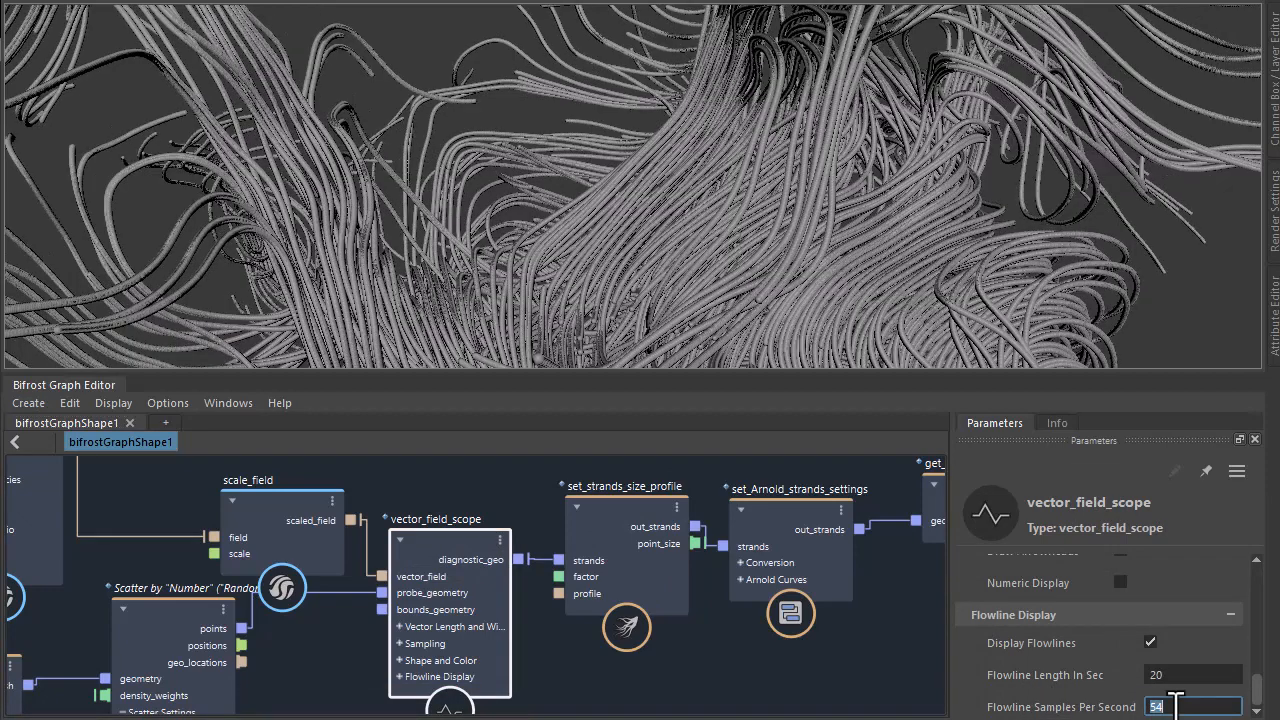
pyautogui.write('5')
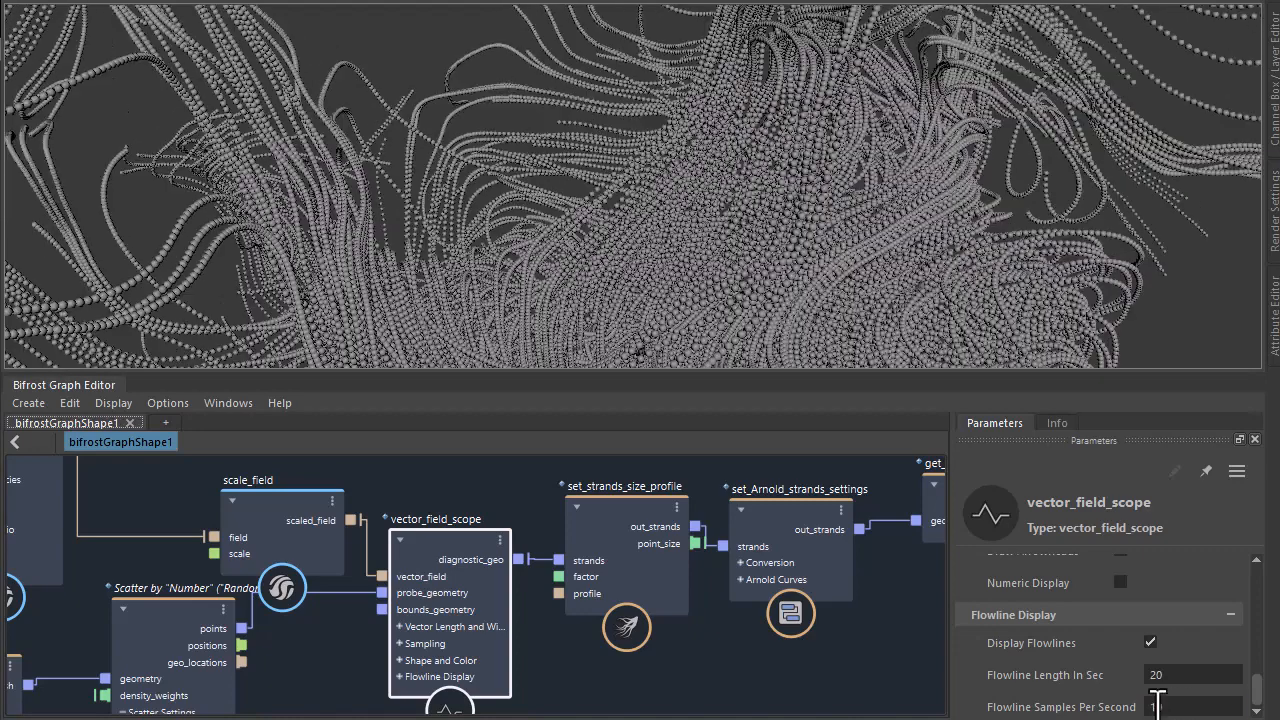
pyautogui.click(1192, 708)
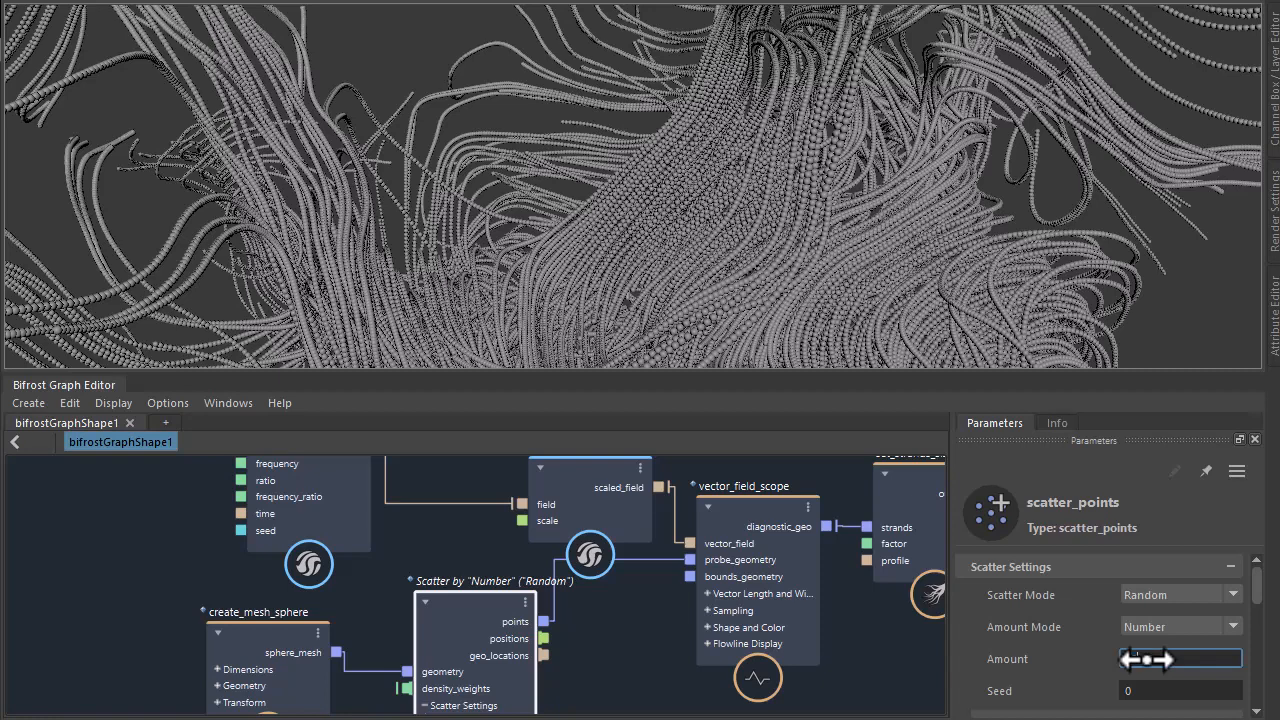
# Enter a larger Amount in scatter_points for denser bead strands.
pyautogui.click(1180, 690)
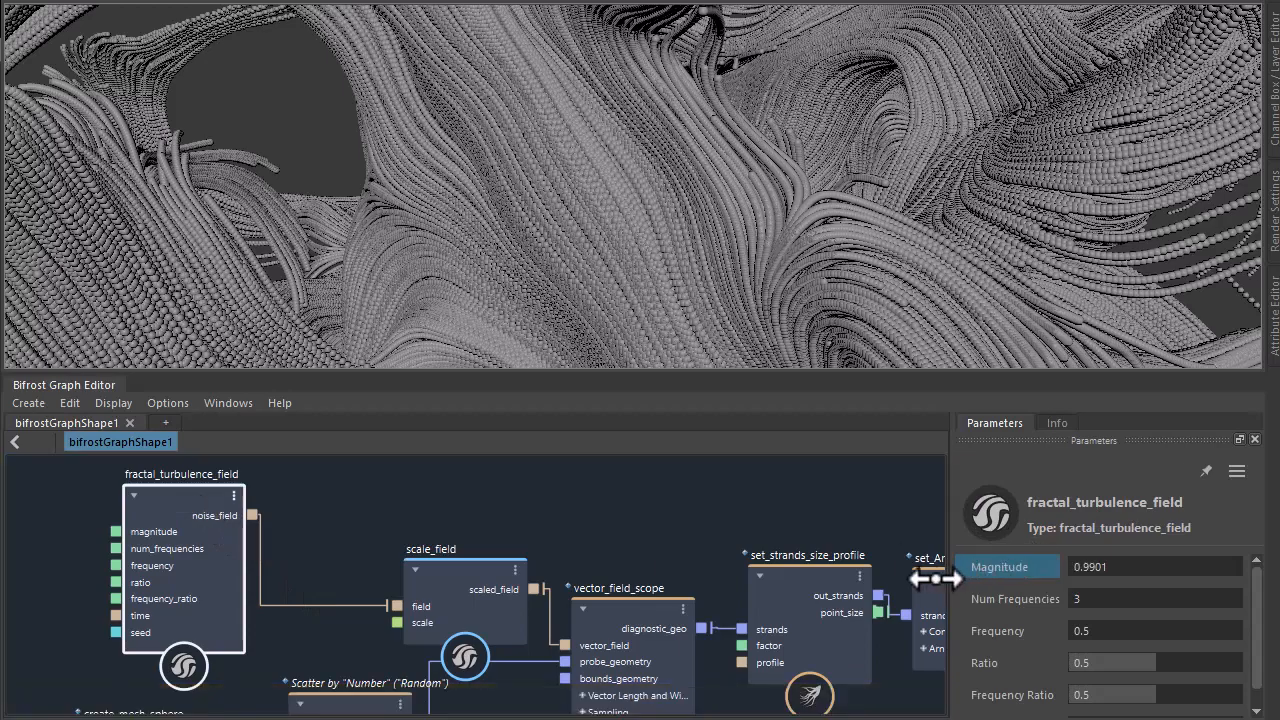
# Raise turbulence Magnitude to 1.015 and add a fractal_noise_field node feeding scale_field.
pyautogui.moveTo(936, 578); pyautogui.dragTo(1084, 578)
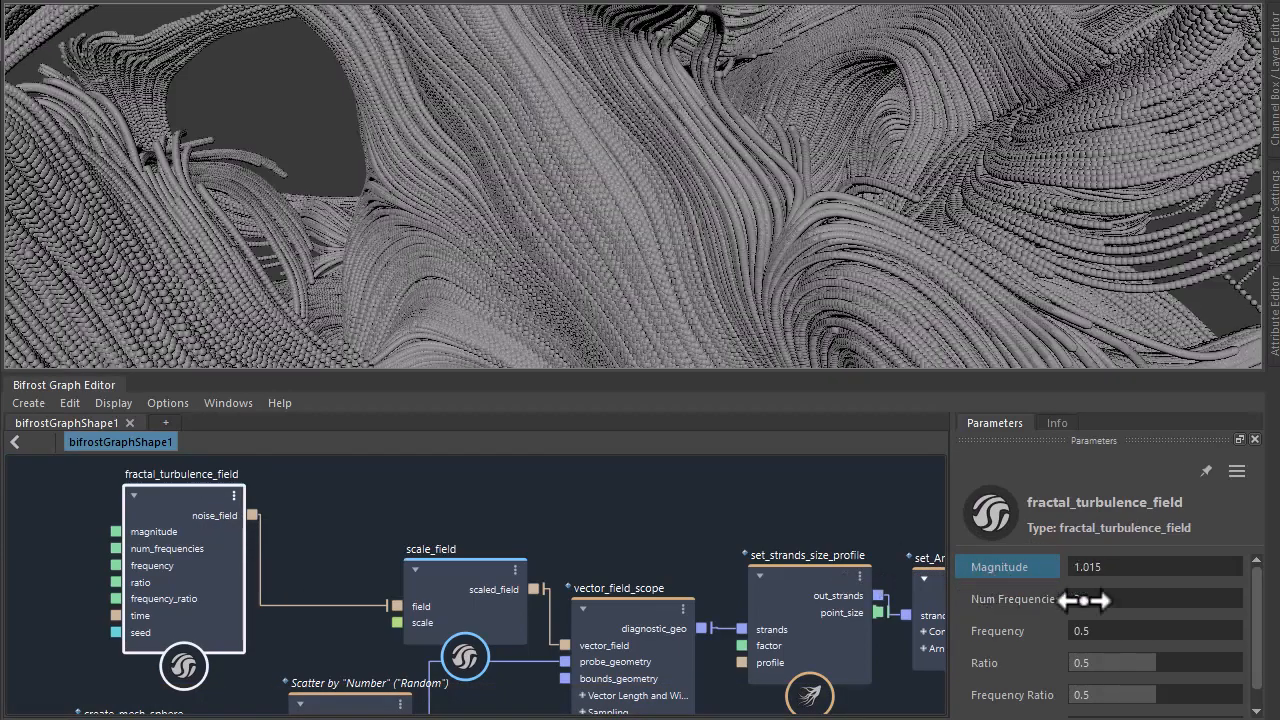
pyautogui.click(1156, 630)
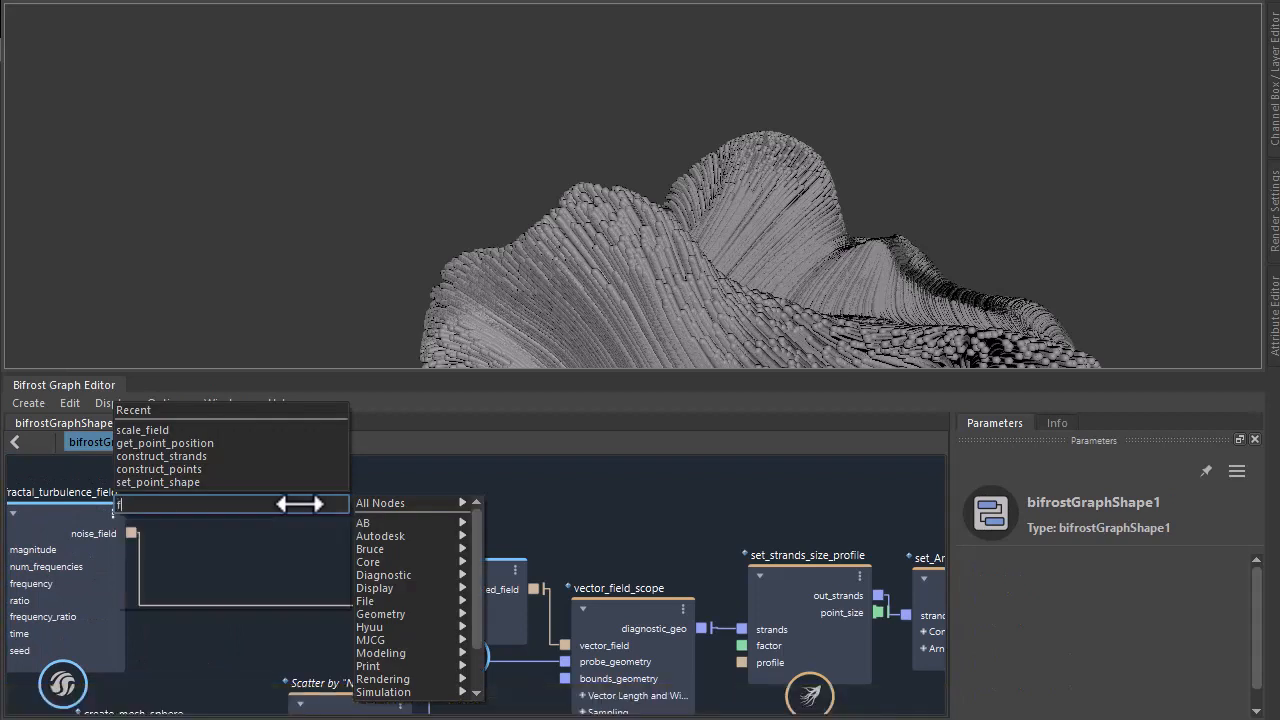
pyautogui.write('frac')
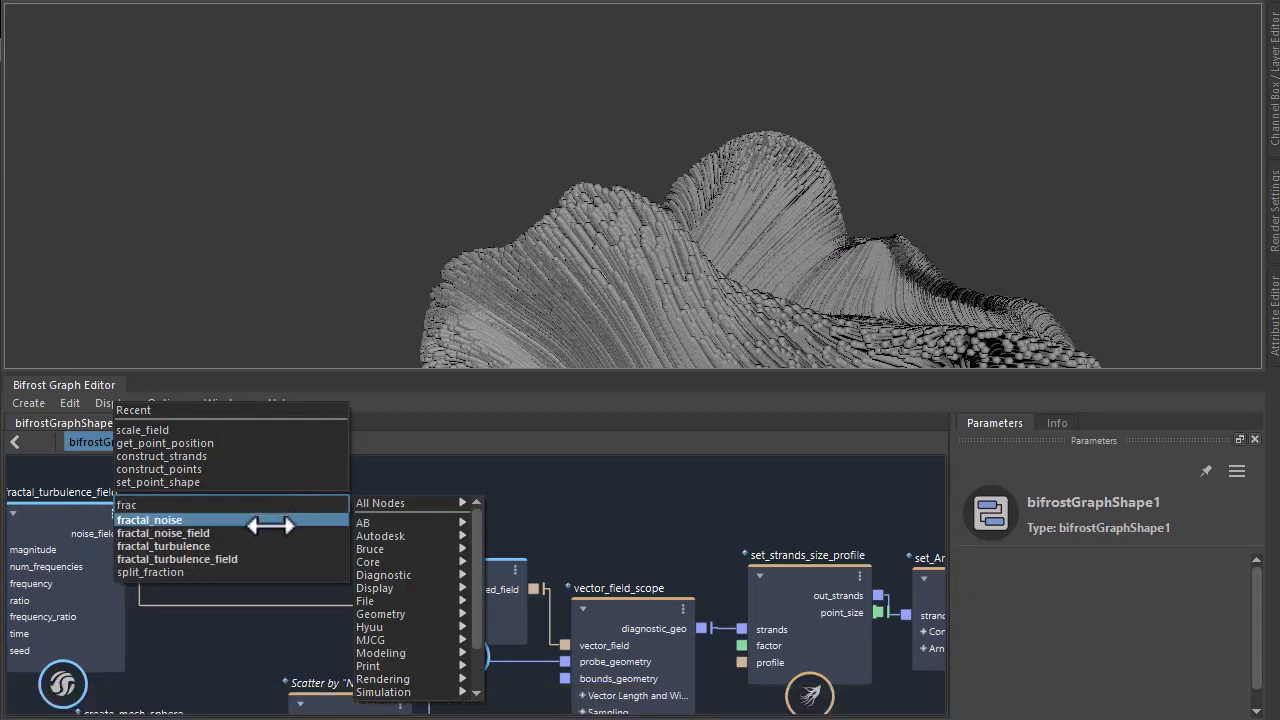
pyautogui.click(150, 520)
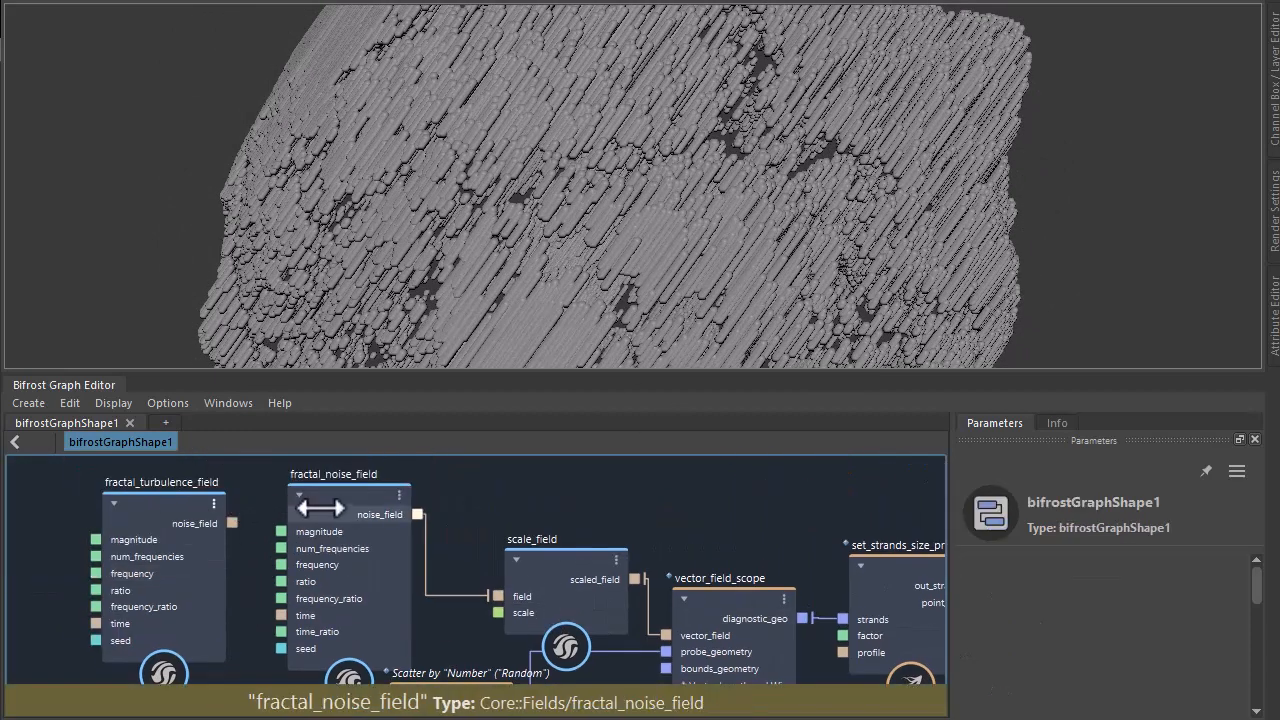
# Set fractal_noise_field to Num Frequencies 1 and Magnitude 6, producing columnar blocks.
pyautogui.click(332, 472)
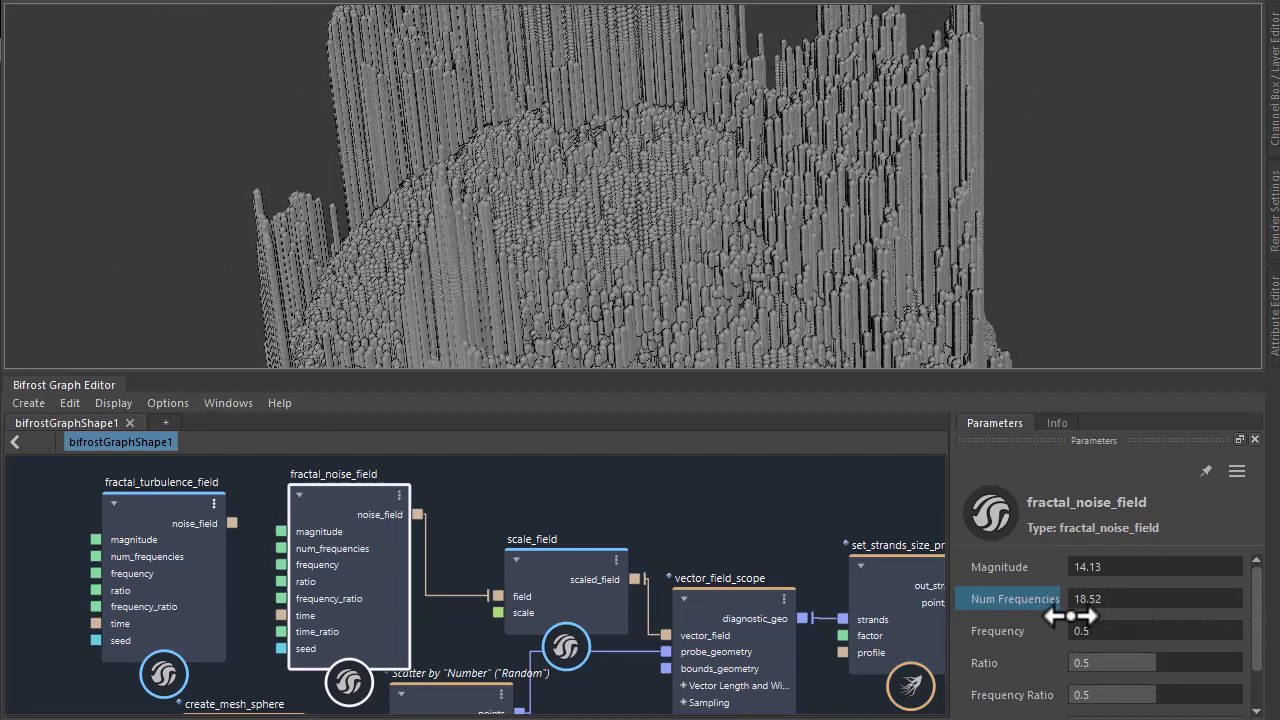
pyautogui.click(1156, 598)
pyautogui.write('1')
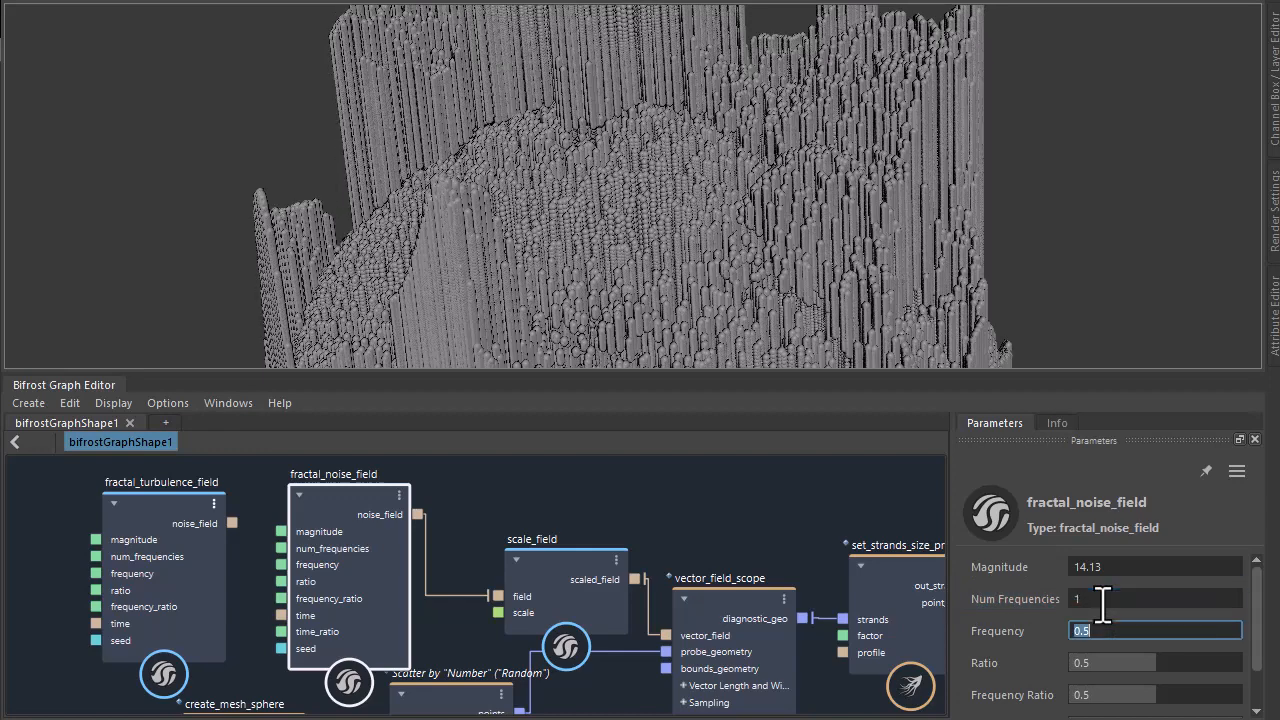
pyautogui.moveTo(1100, 600); pyautogui.dragTo(1120, 600)
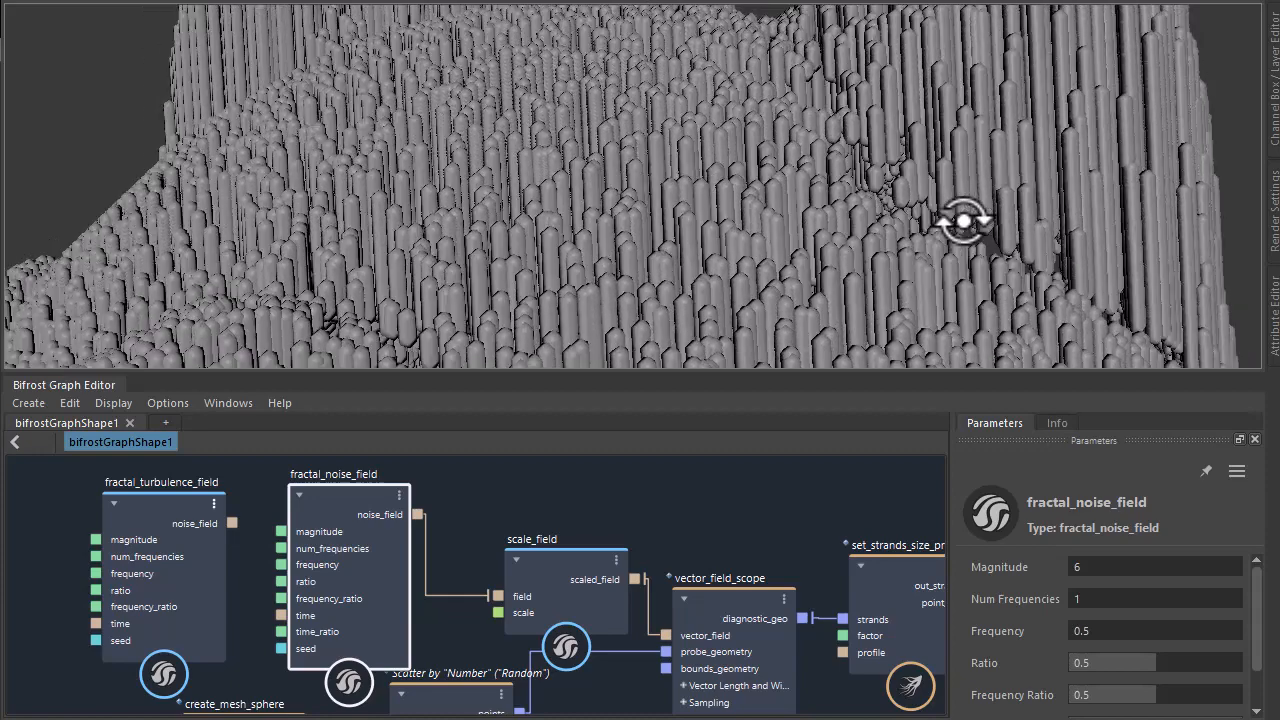
pyautogui.moveTo(960, 220); pyautogui.dragTo(264, 348)
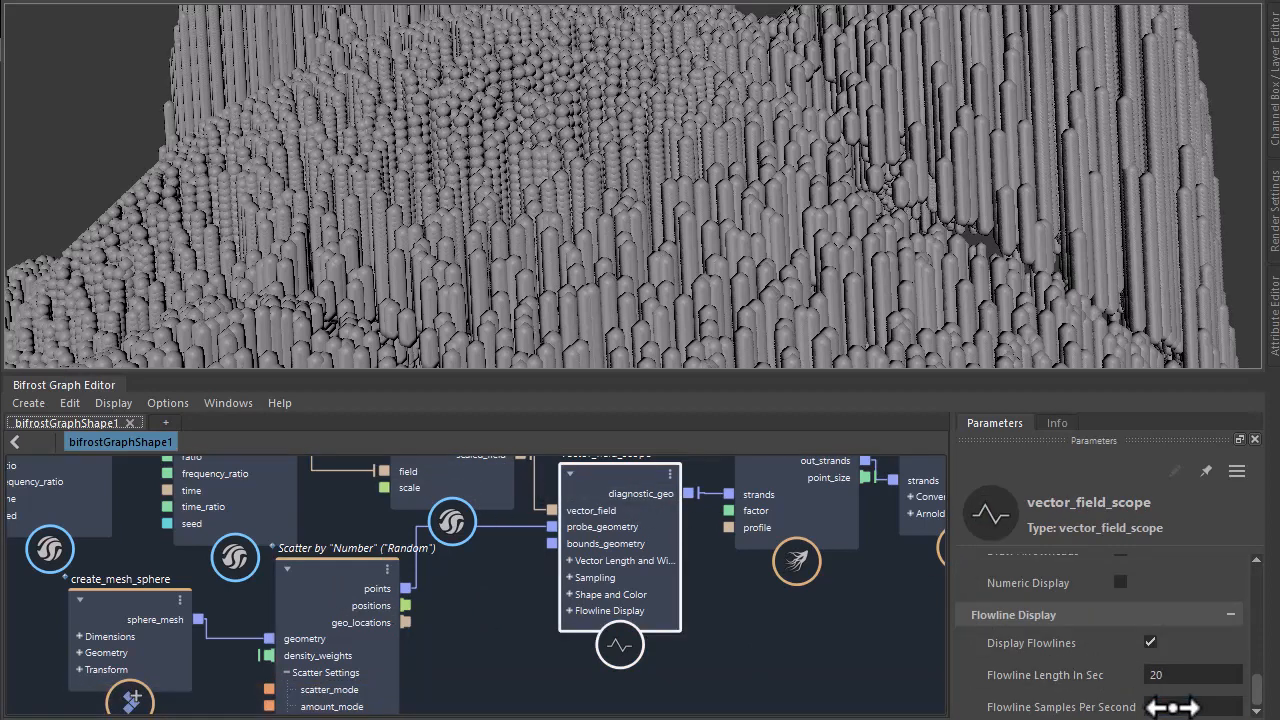
# Set Flowline Samples Per Second on vector_field_scope to 31.
pyautogui.click(1190, 708)
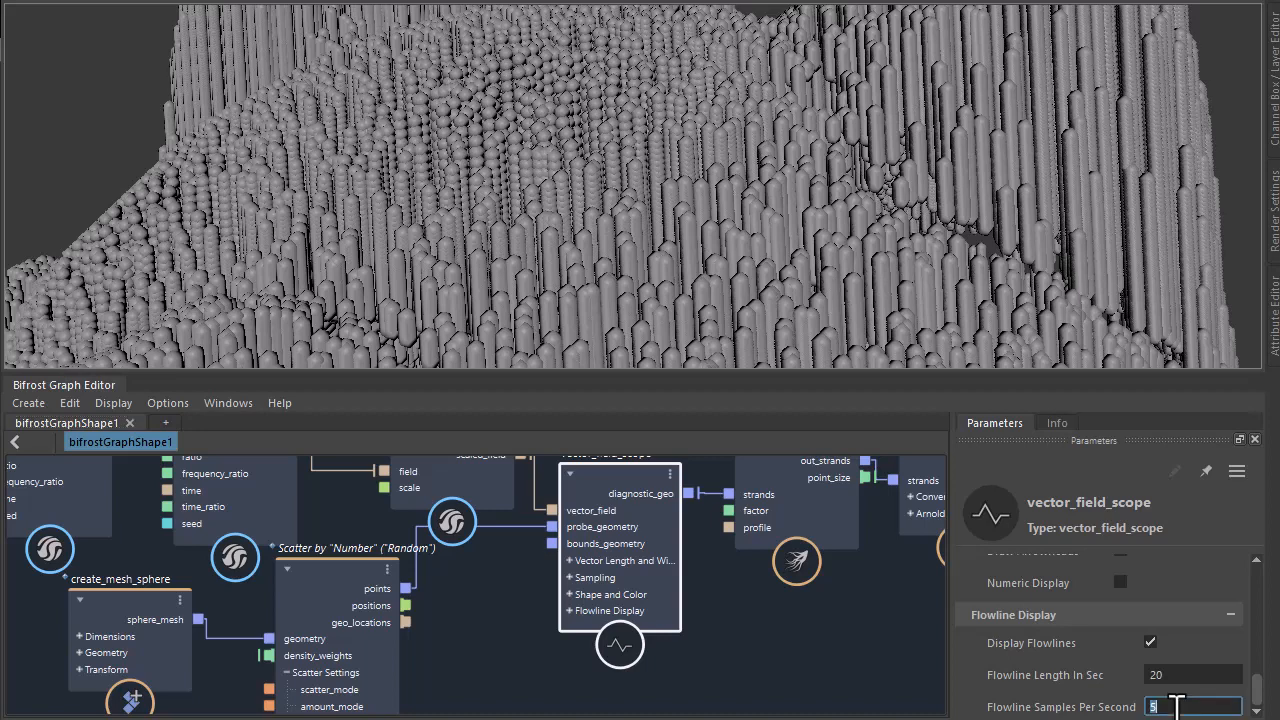
pyautogui.write('3')
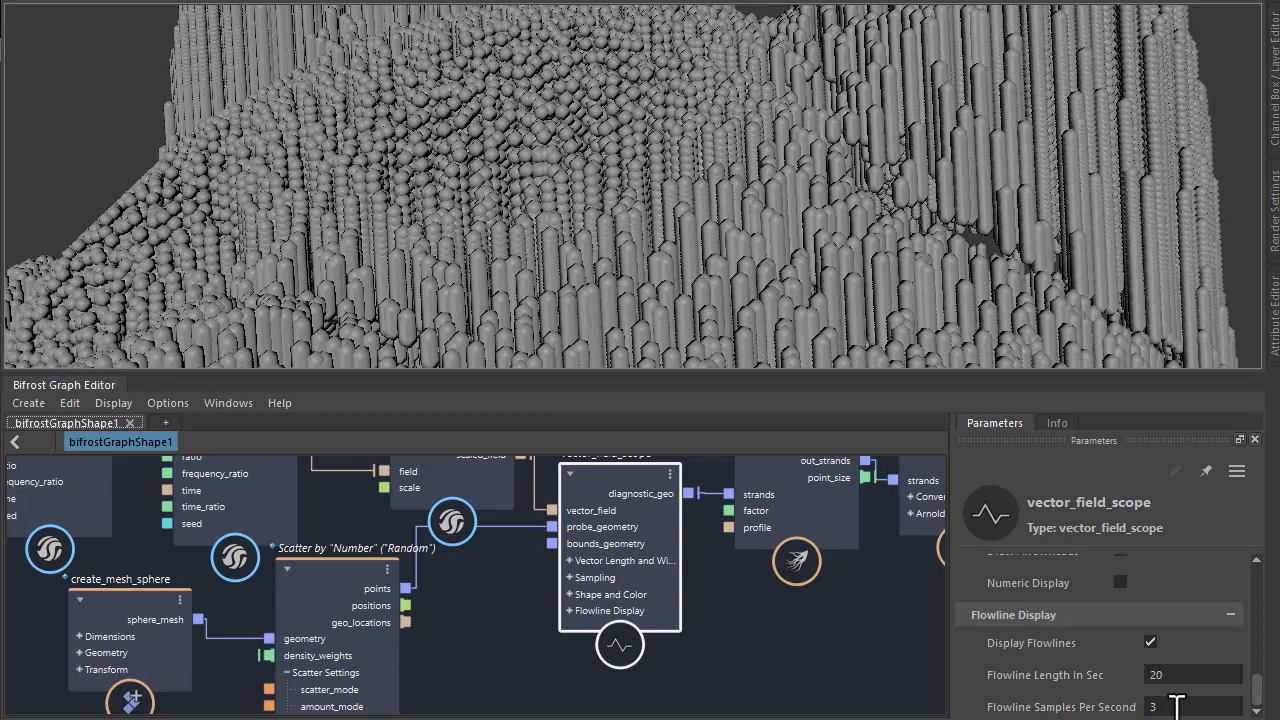
pyautogui.write('1')
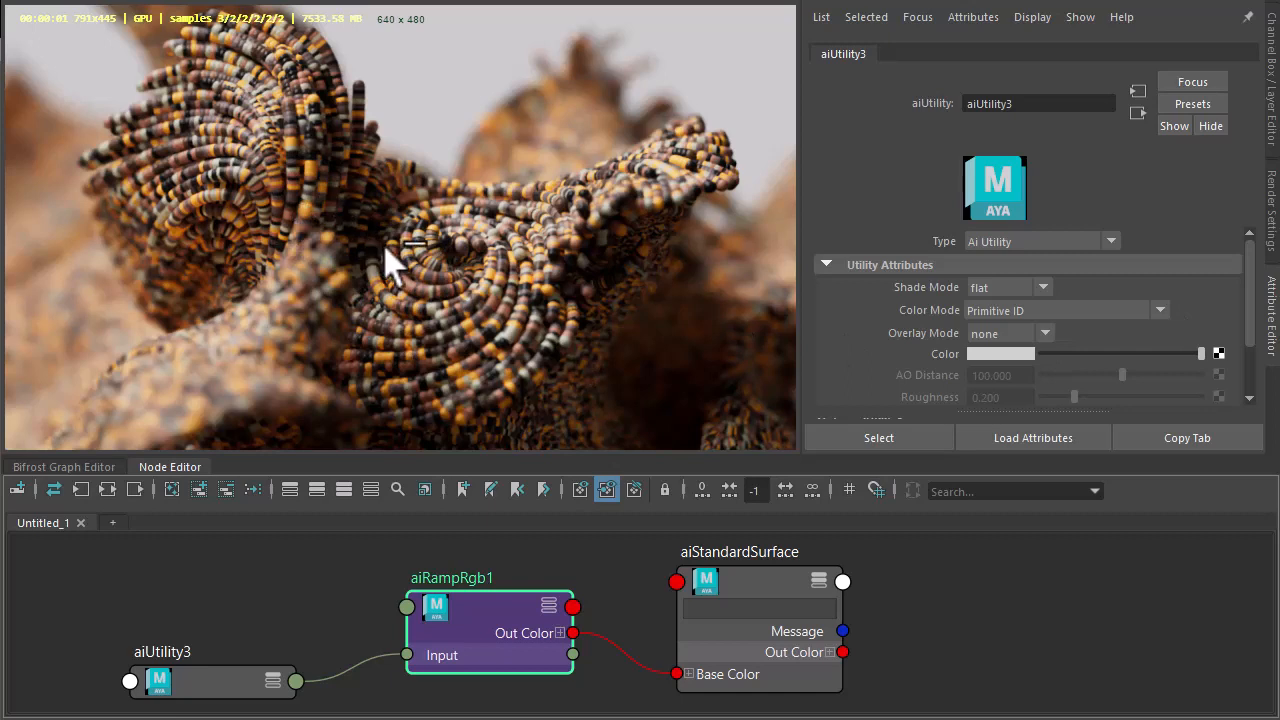
pyautogui.moveTo(490, 330)
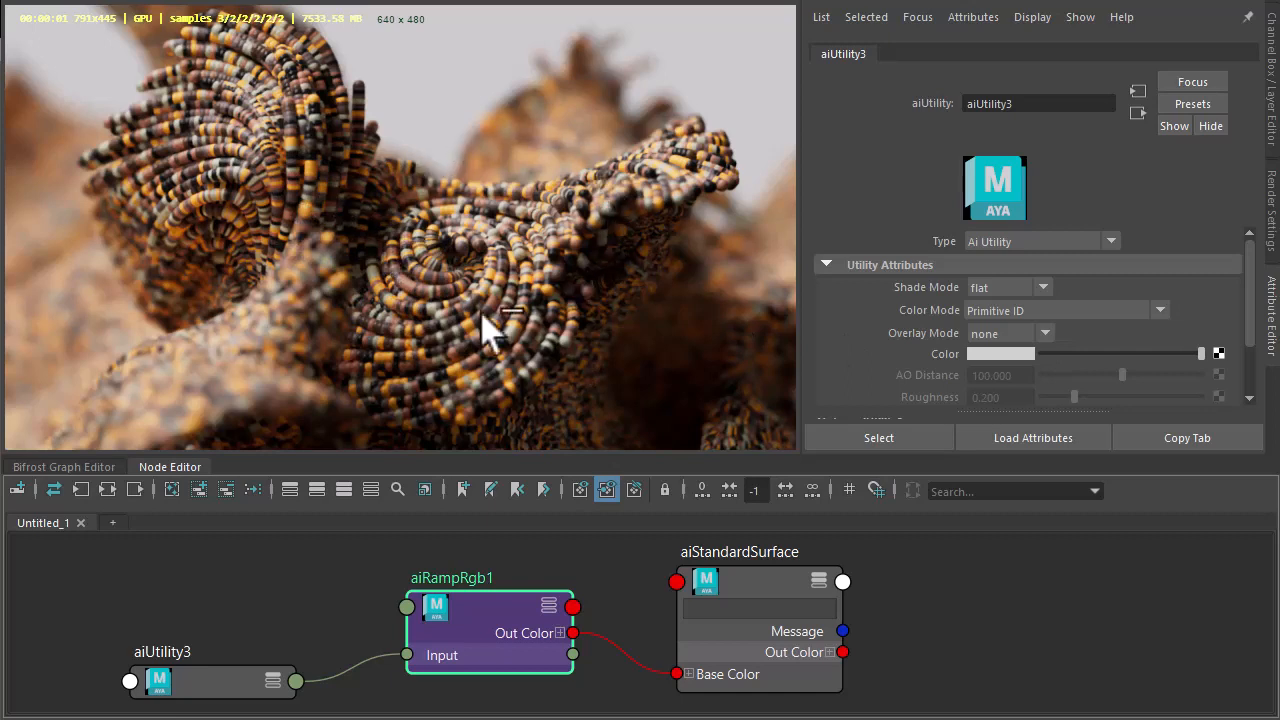
pyautogui.moveTo(500, 160)
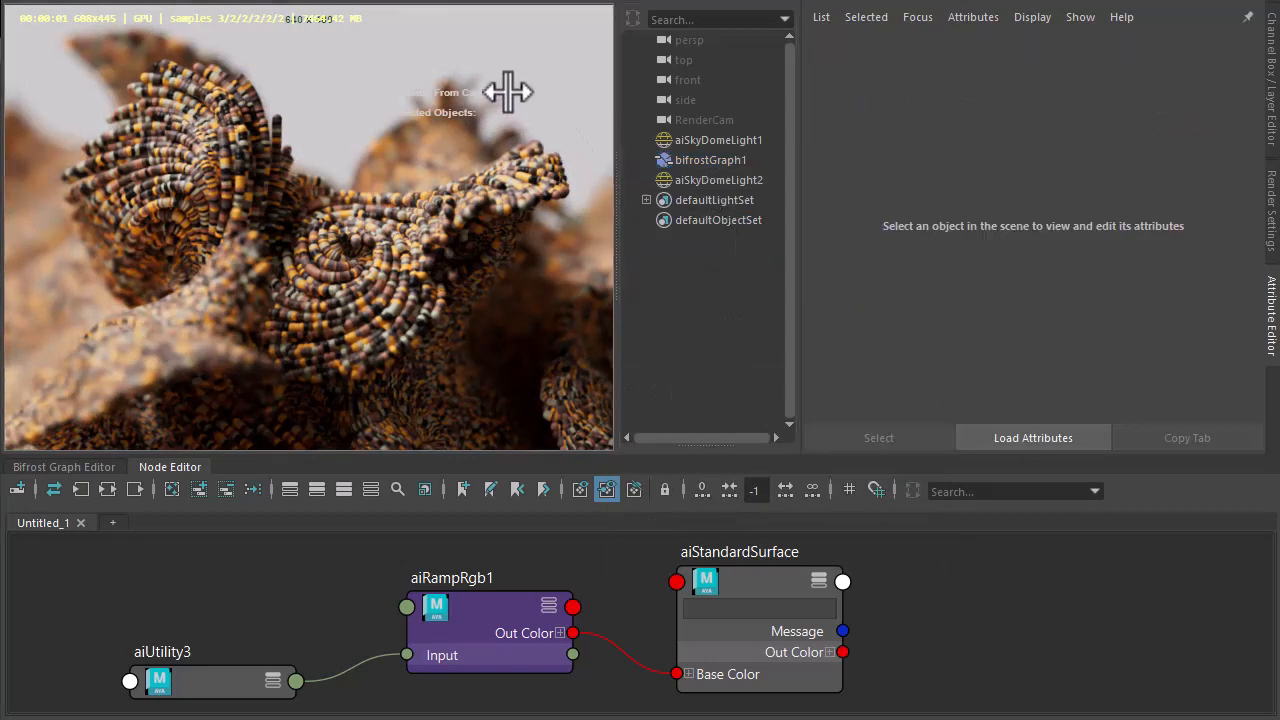
# Bring up the Arnold render settings beside the refining depth-of-field render.
pyautogui.click(710, 160)
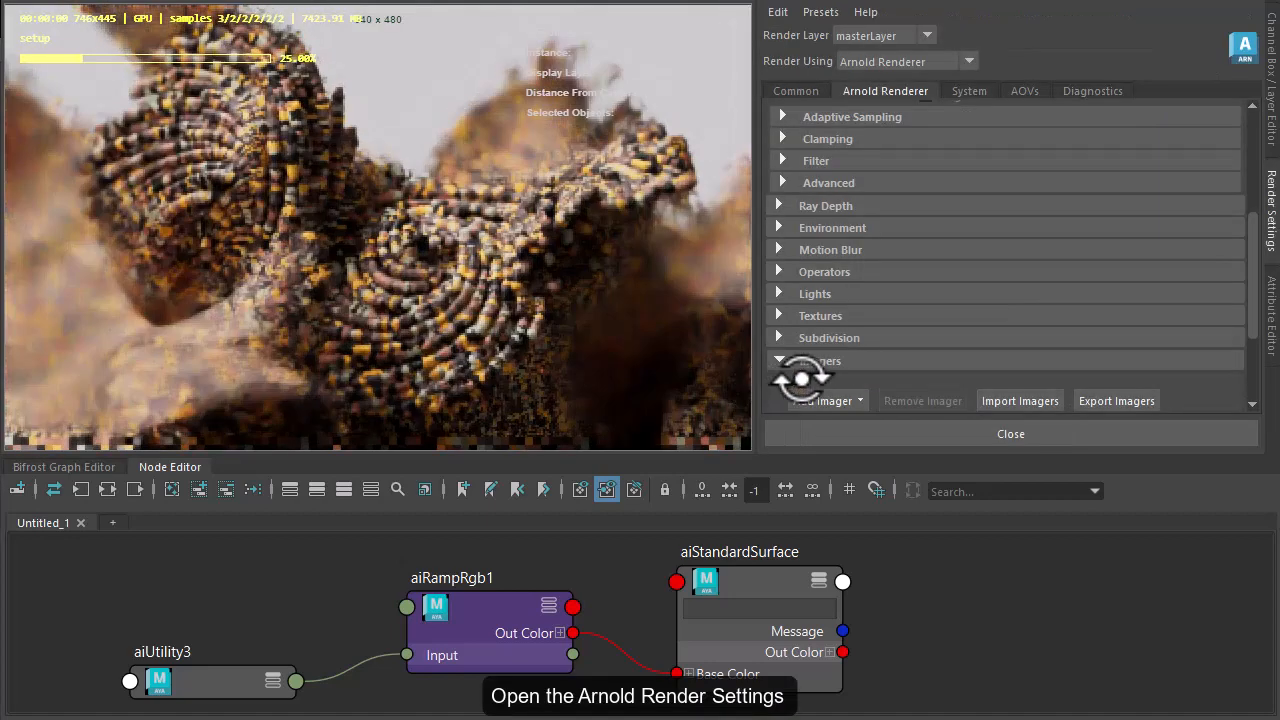
# Expand the Imagers section and show the Add Imager list.
pyautogui.click(822, 260)
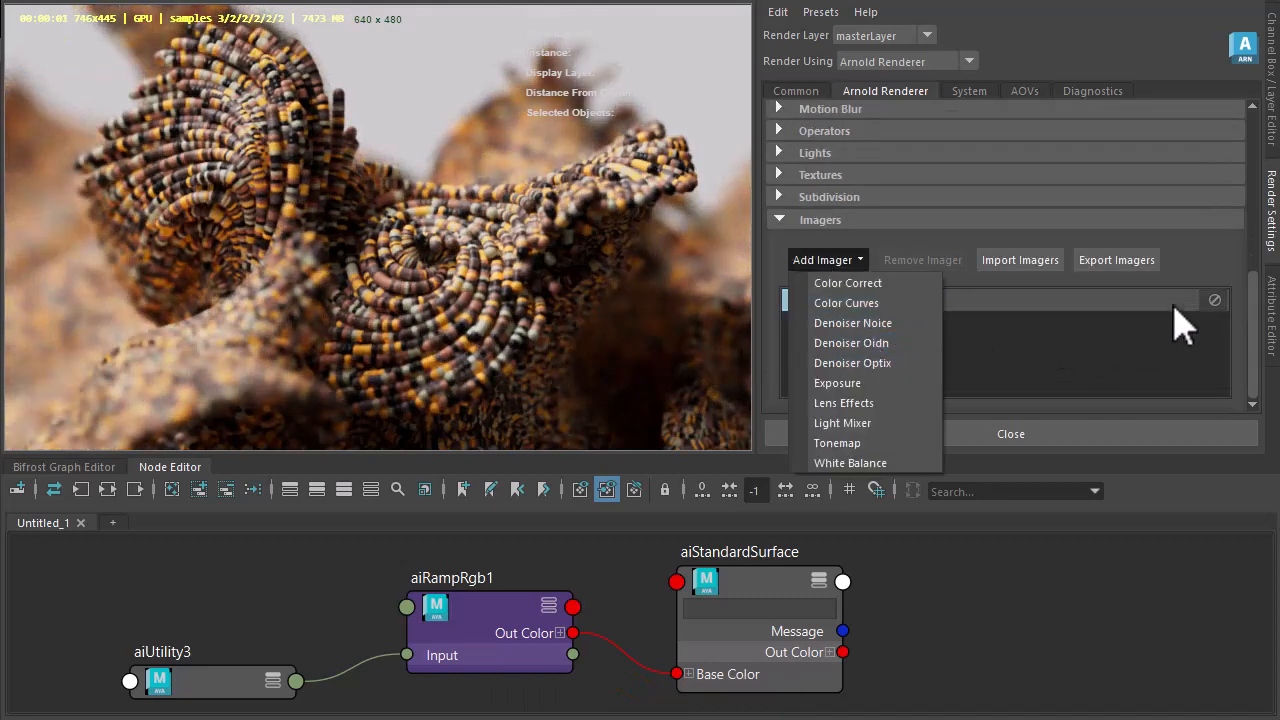
pyautogui.click(850, 342)
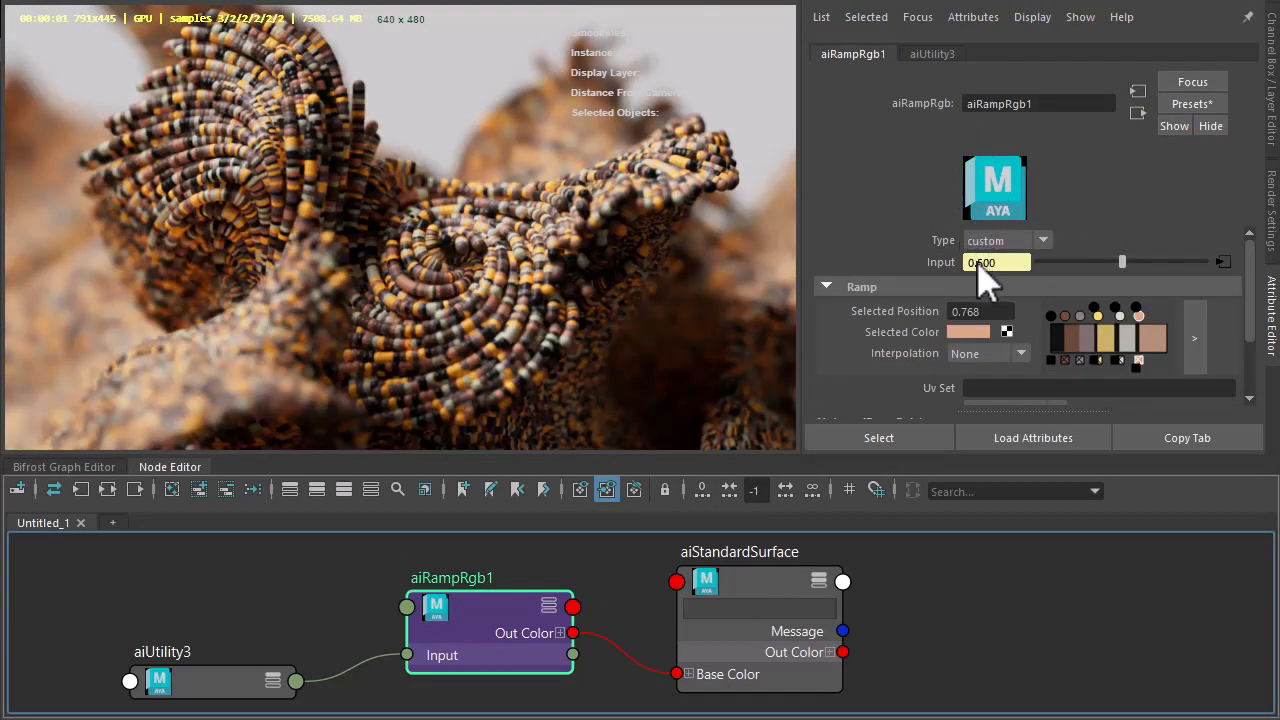
# Set the aiRampRgb1 ramp's Input value to 0.500.
pyautogui.write('0.500')
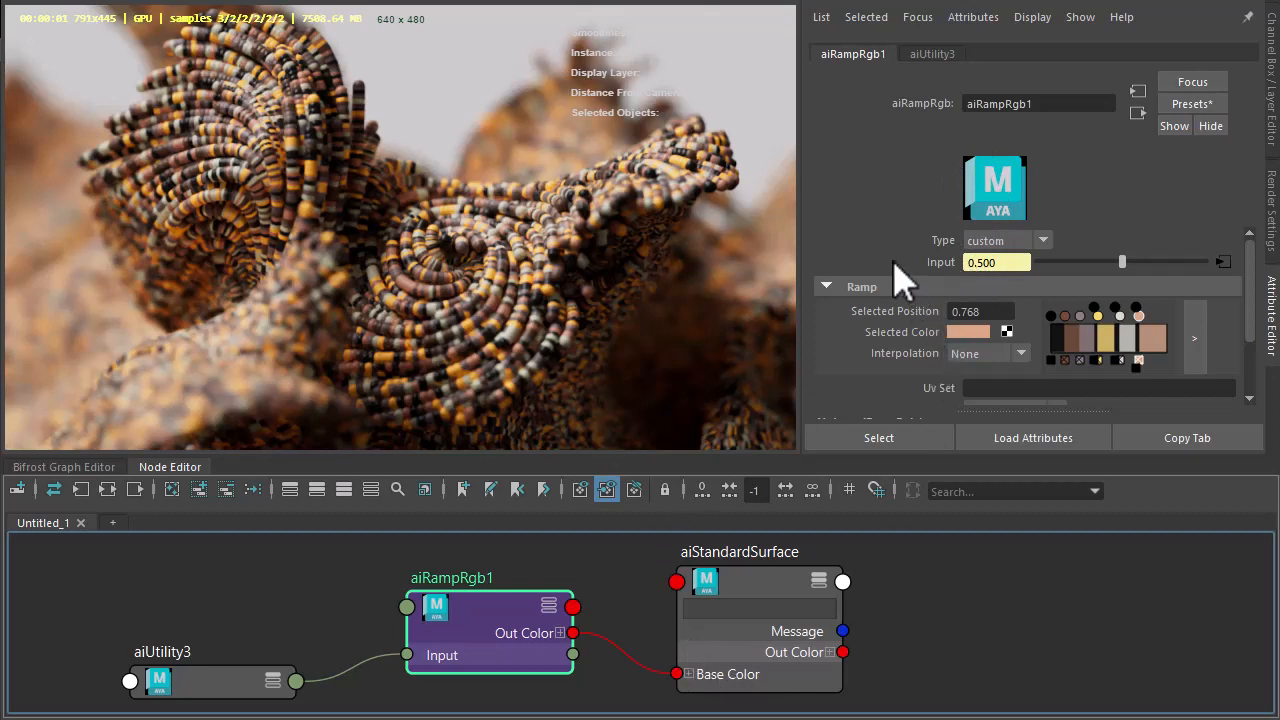
pyautogui.moveTo(930, 256)
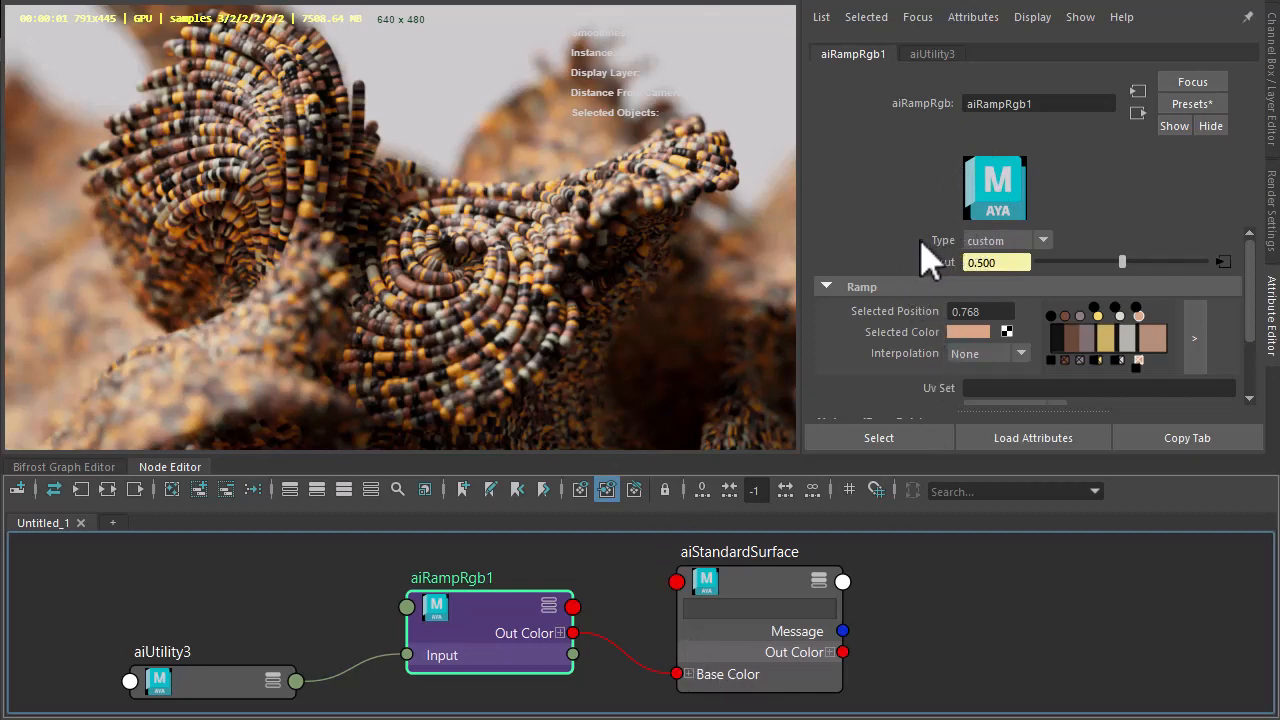
pyautogui.moveTo(1240, 290)
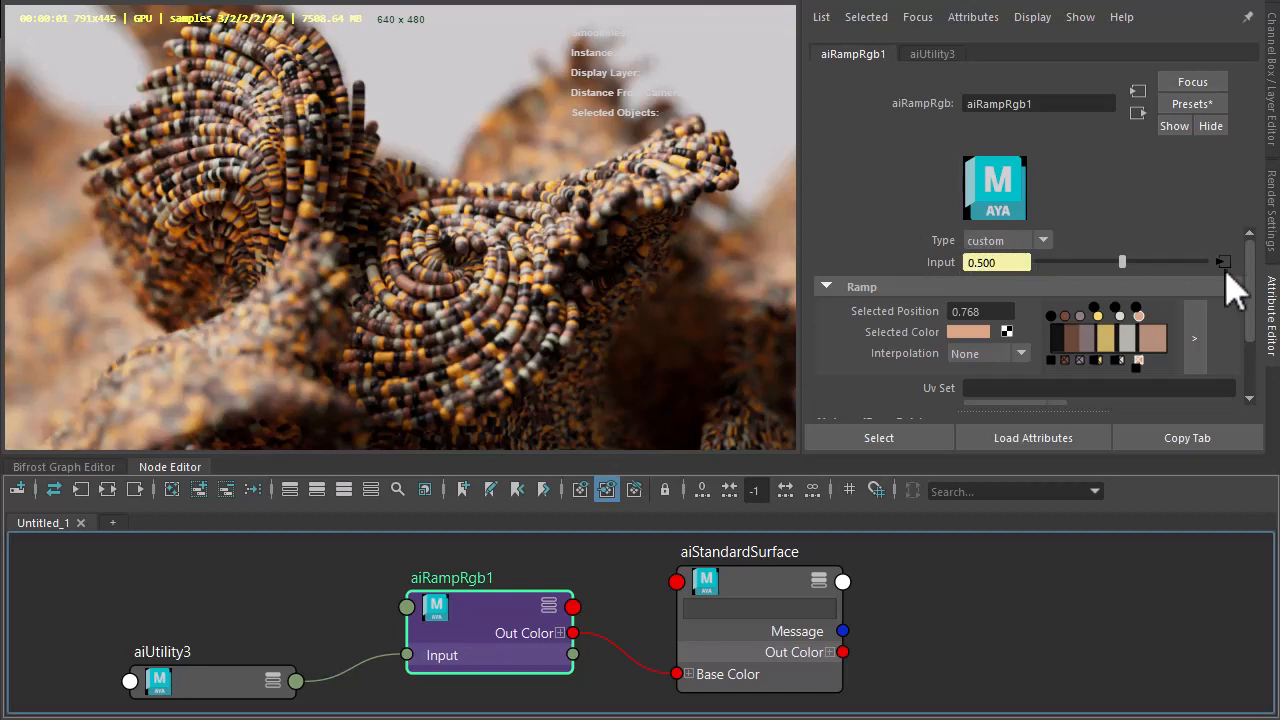
# On aiUtility3, set Color Mode back to Primitive ID after browsing other modes.
pyautogui.click(932, 52)
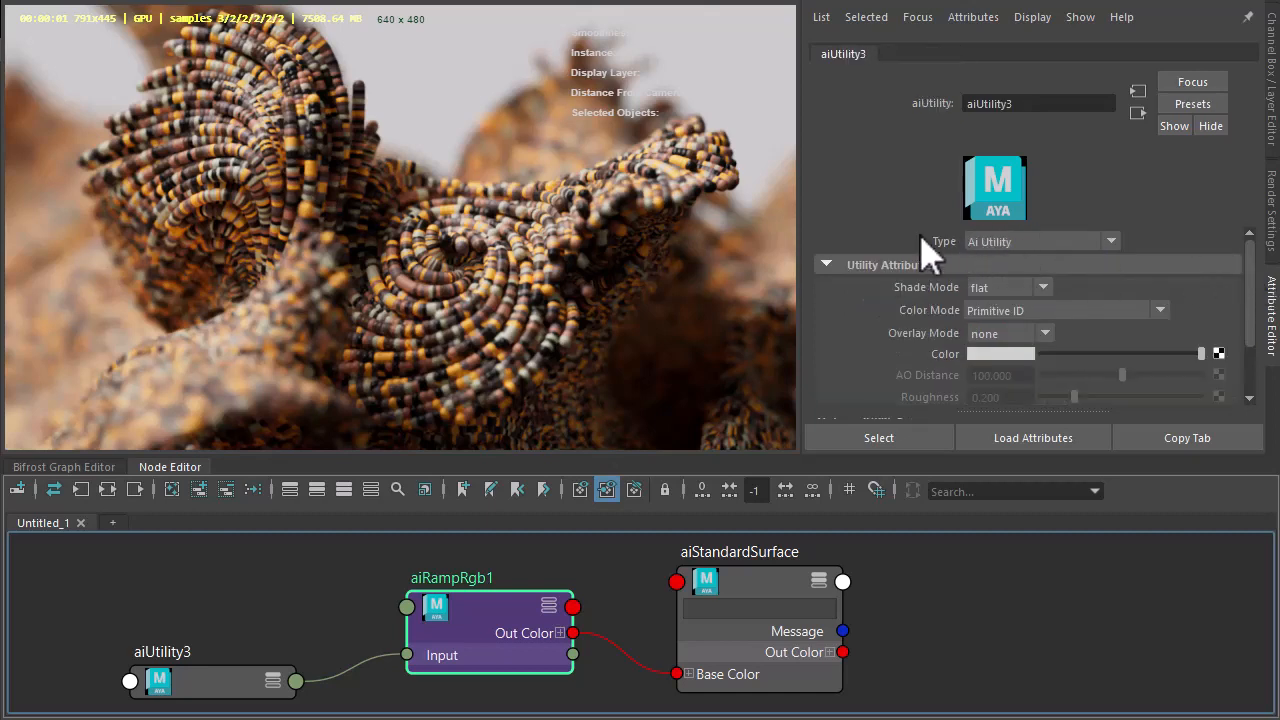
pyautogui.moveTo(984, 340)
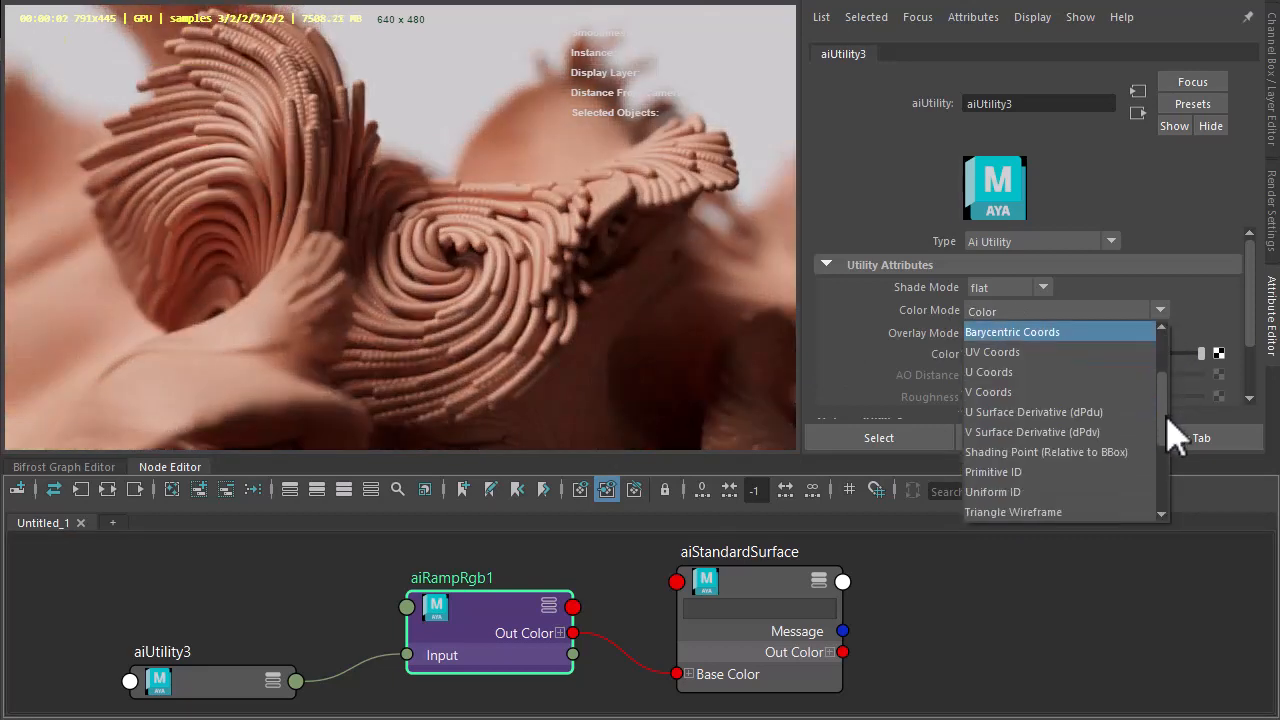
pyautogui.click(992, 472)
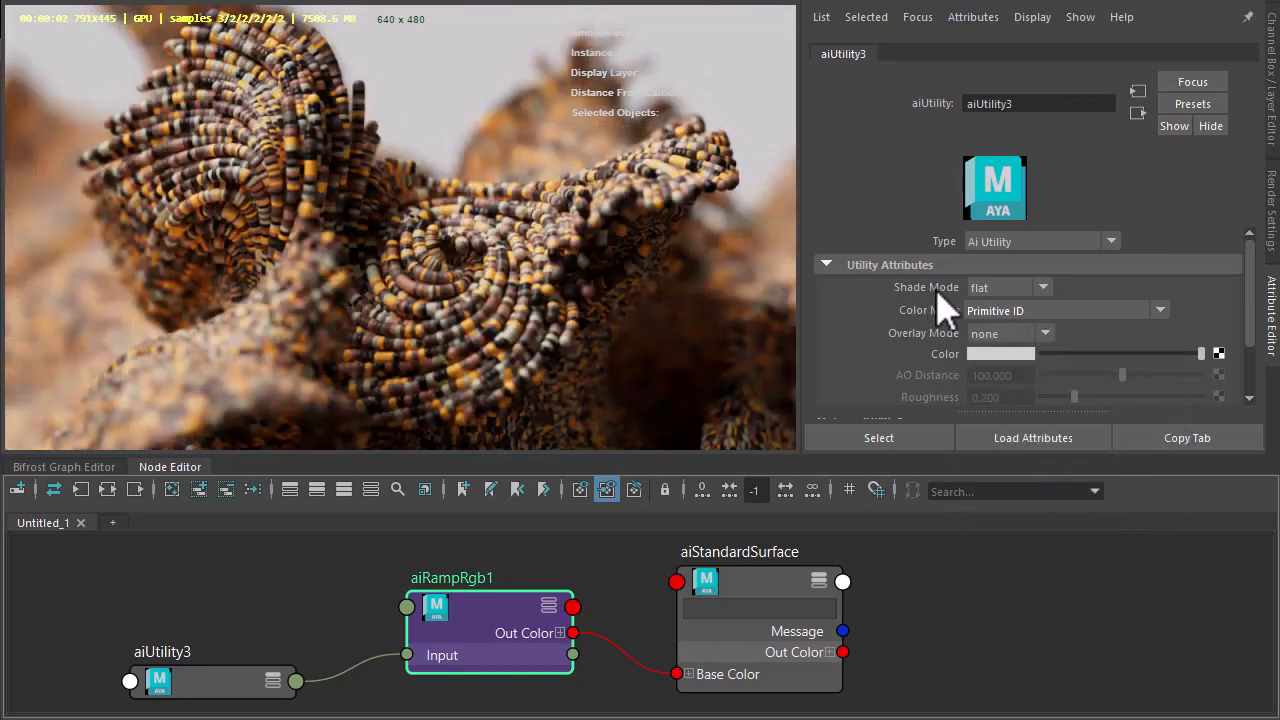
pyautogui.click(1042, 288)
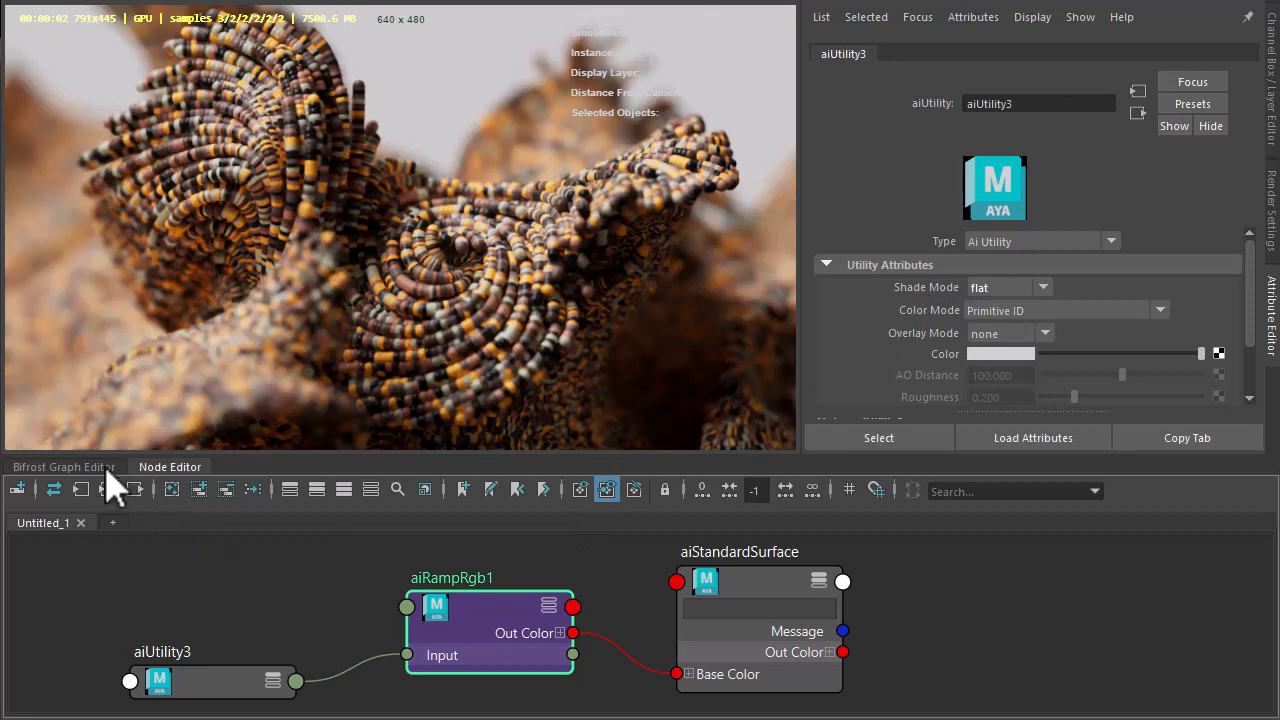
# Back in the Bifrost graph, set fractal_turbulence_field's seed to 73.
pyautogui.click(64, 466)
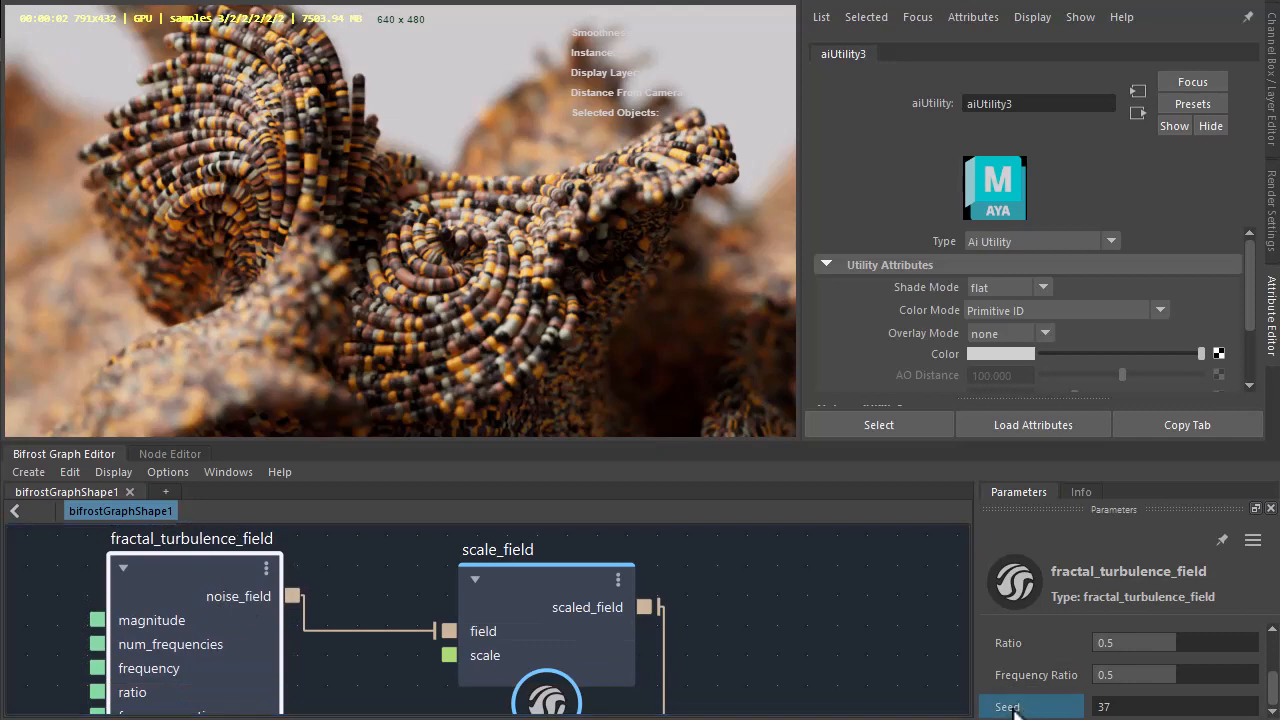
pyautogui.write('73')
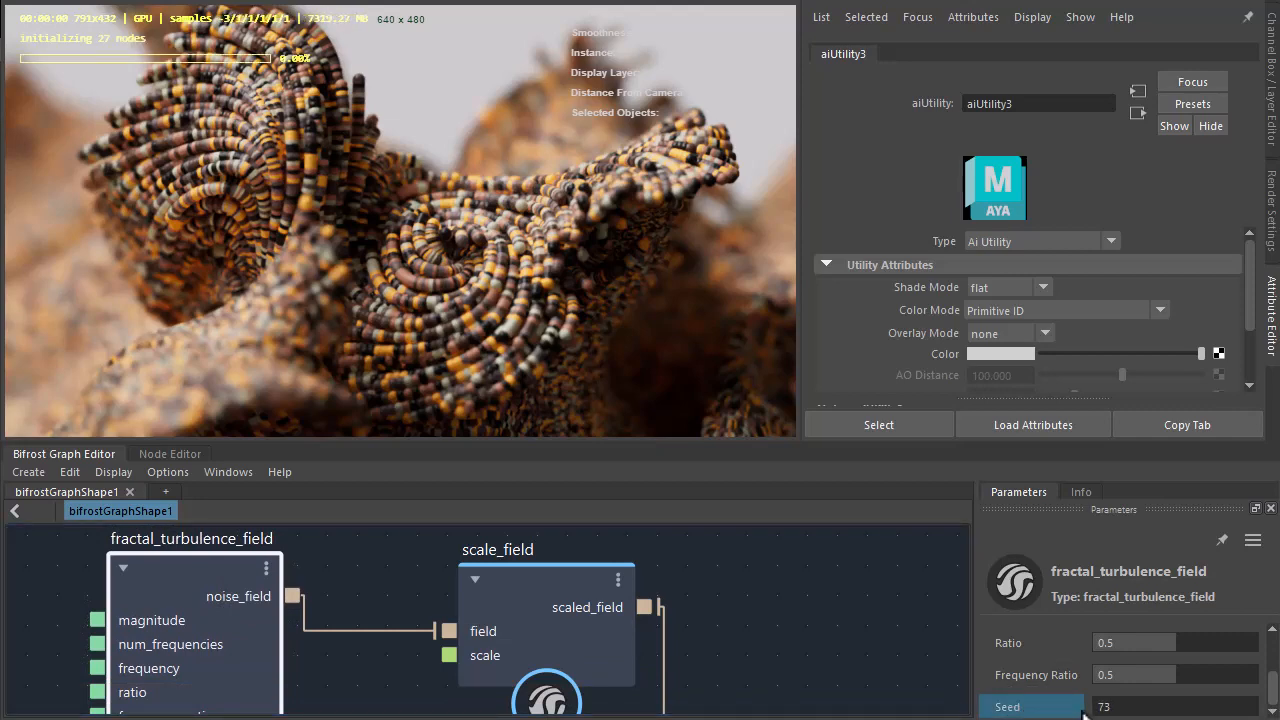